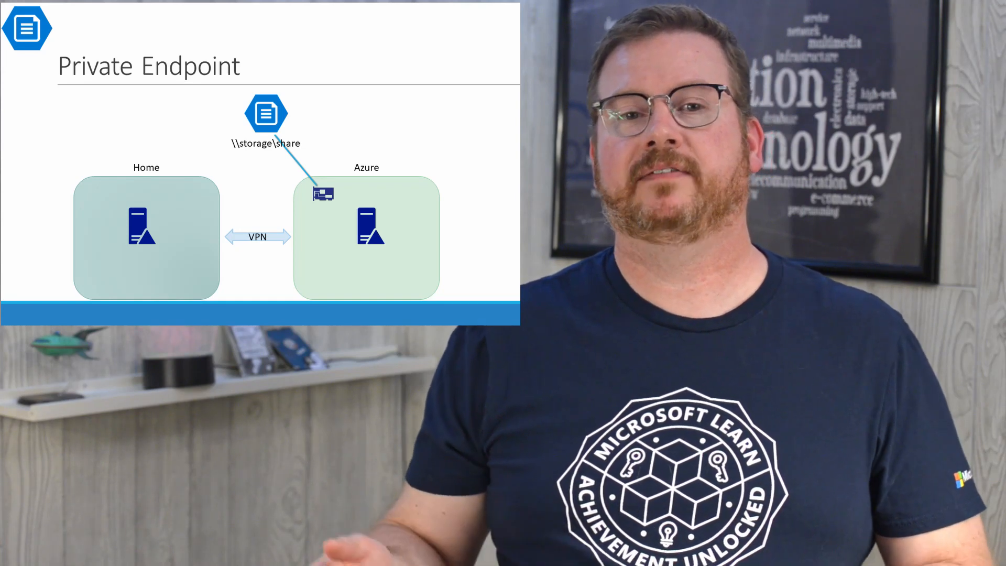
# Run NSLookup cirfiletest01.file.core.windows.net on the remote server's Command Prompt.
pyautogui.press('Right')
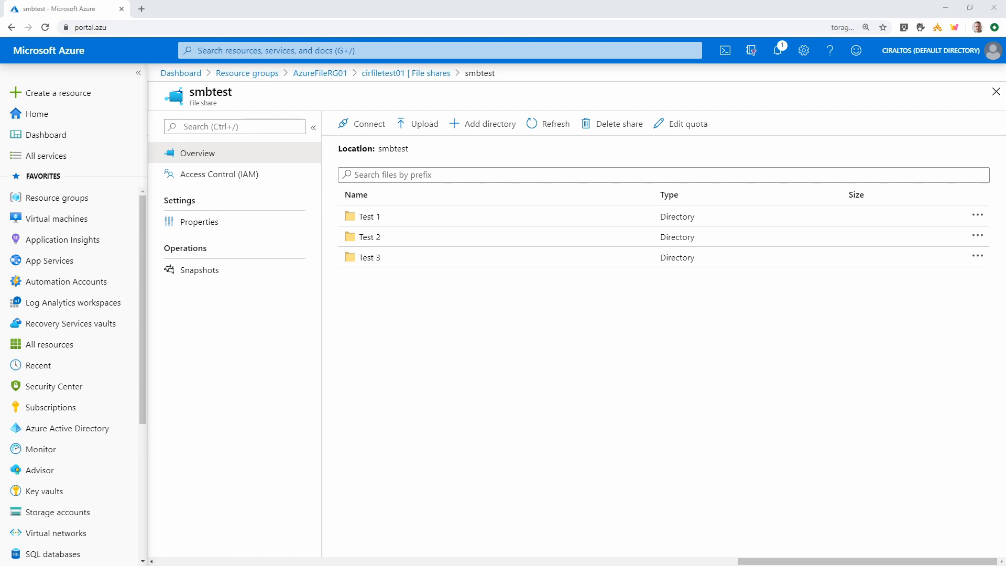
pyautogui.moveTo(466, 510)
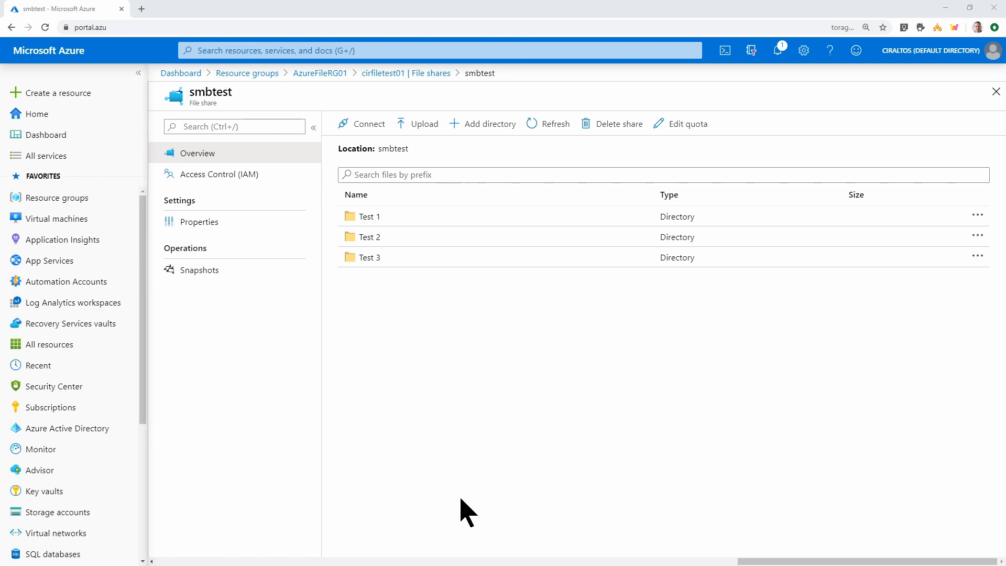
pyautogui.moveTo(520, 453)
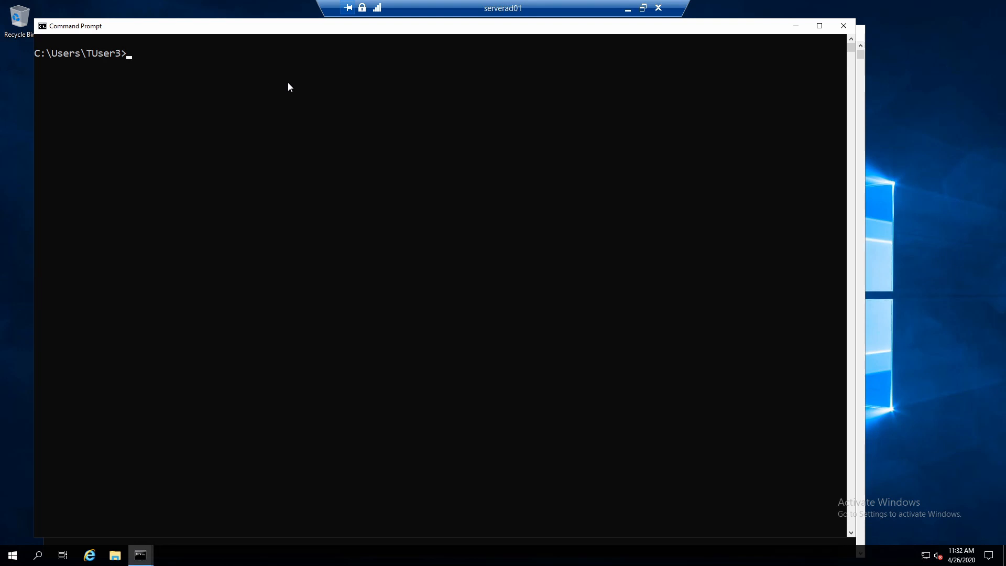
pyautogui.write('NSLookup cirfiletest01.file.core.windows.net')
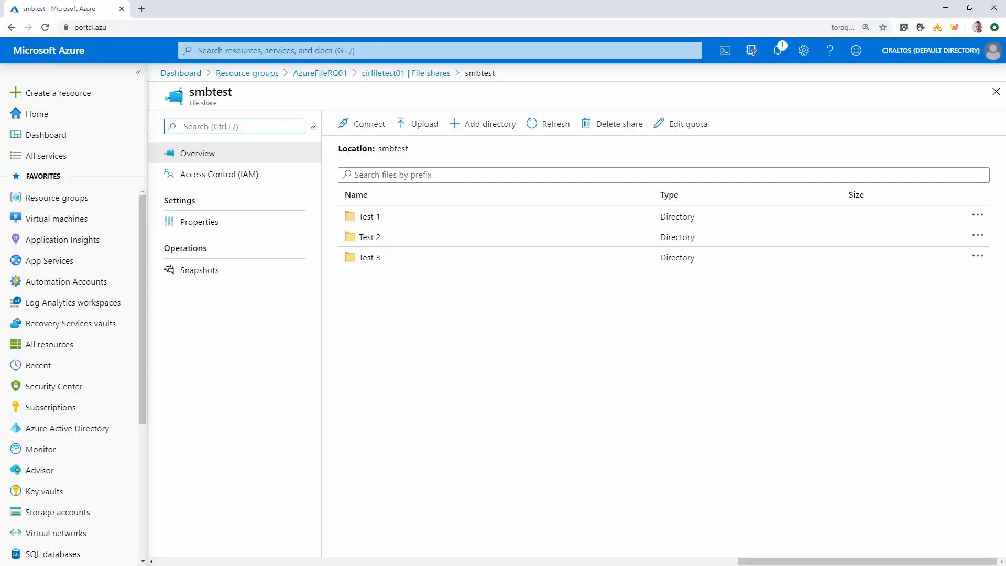
pyautogui.moveTo(320, 72)
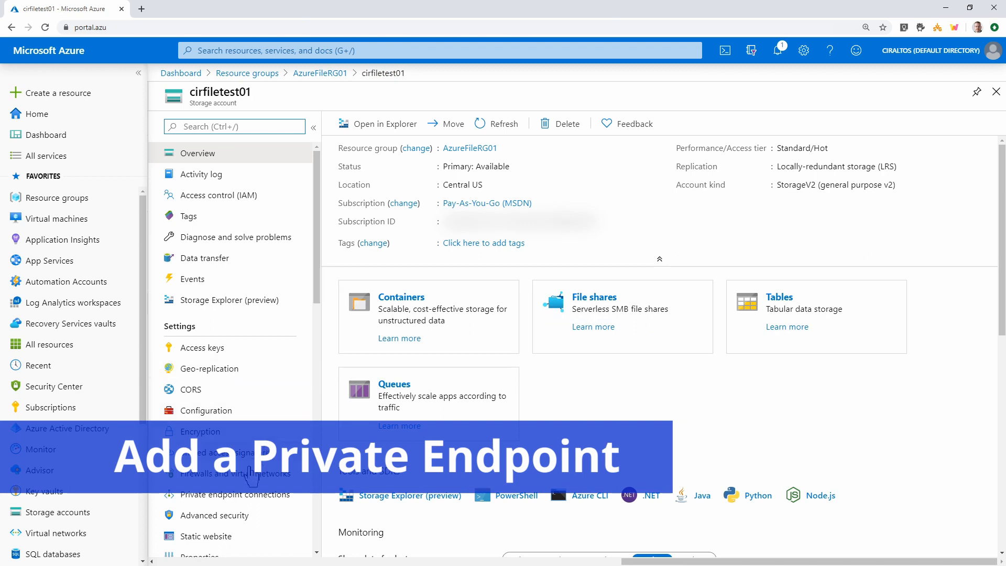
# Start a new private endpoint from cirfiletest01's Private endpoint connections.
pyautogui.click(235, 494)
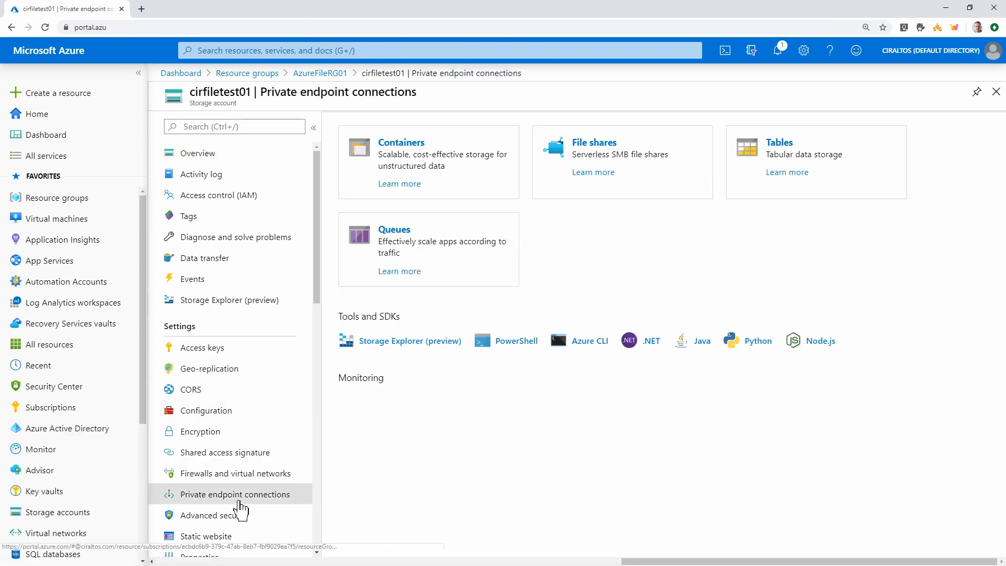
pyautogui.click(235, 494)
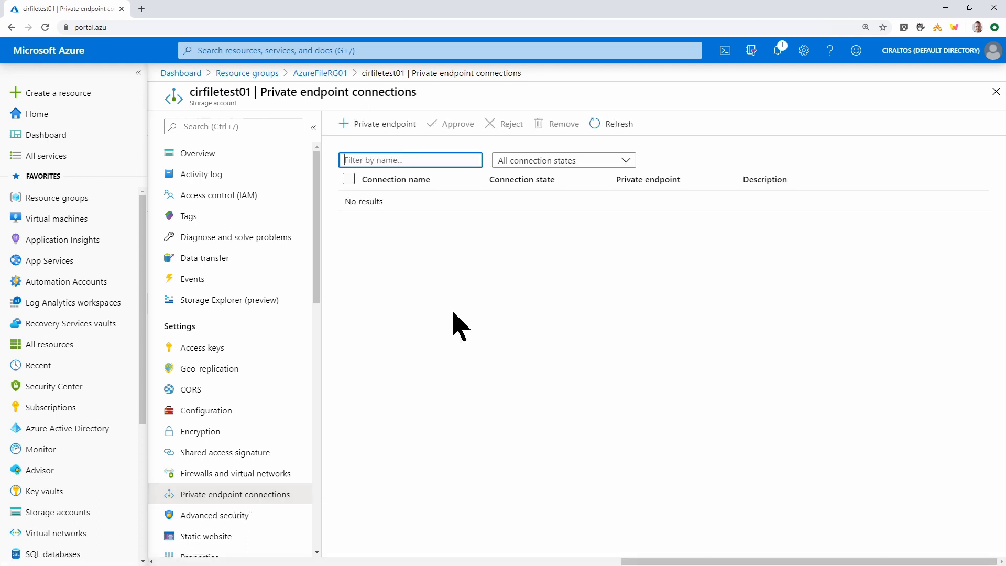
pyautogui.moveTo(384, 128)
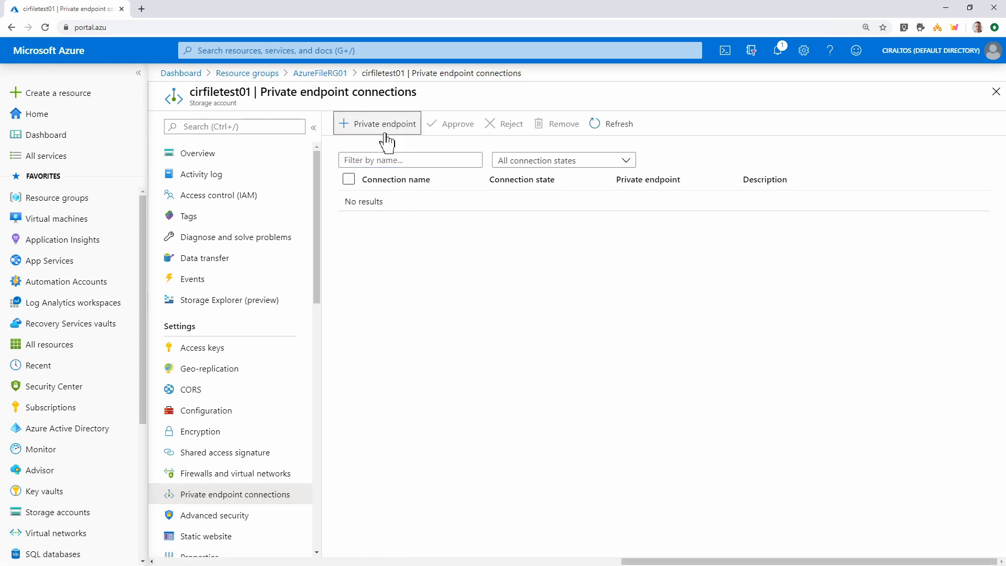
pyautogui.click(377, 123)
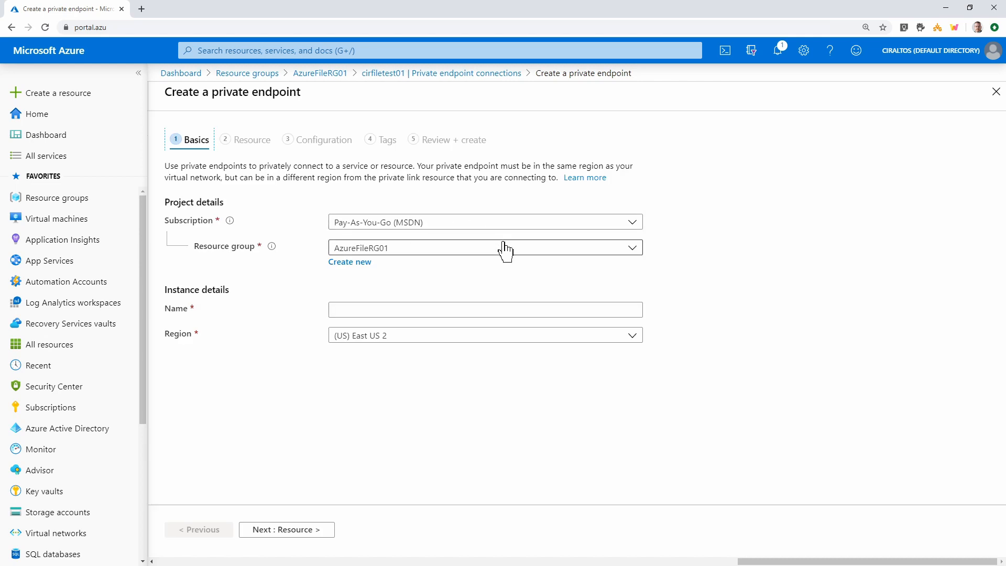
# Name the endpoint cirfiletestPE and set its region to Central US.
pyautogui.click(485, 309)
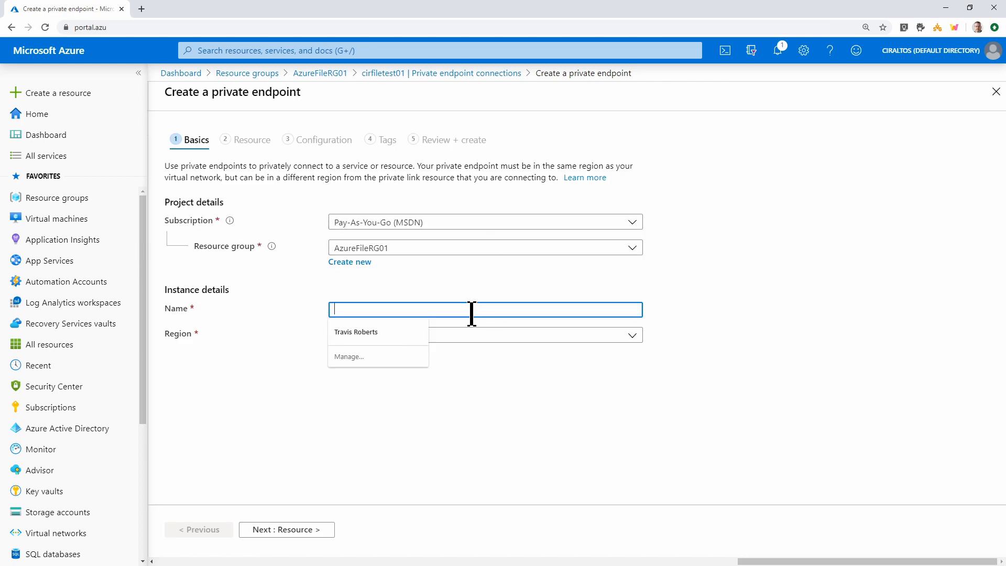
pyautogui.write('cirfiletestPE')
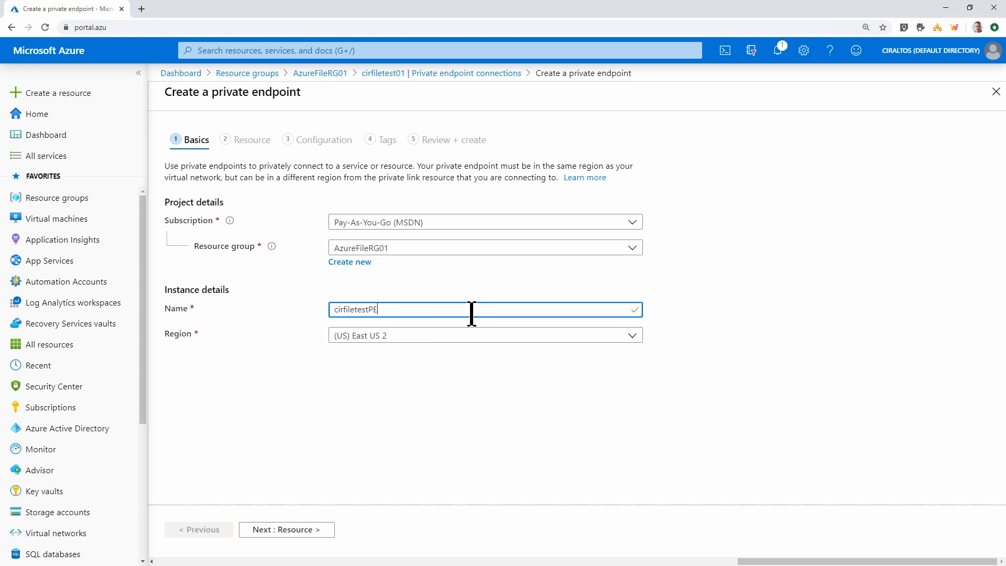
pyautogui.moveTo(629, 340)
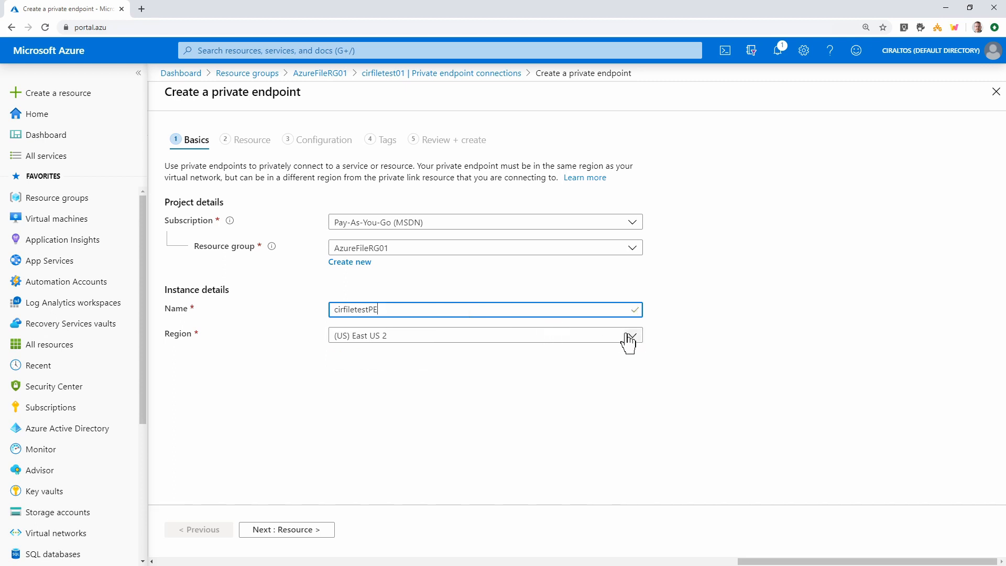
pyautogui.click(629, 335)
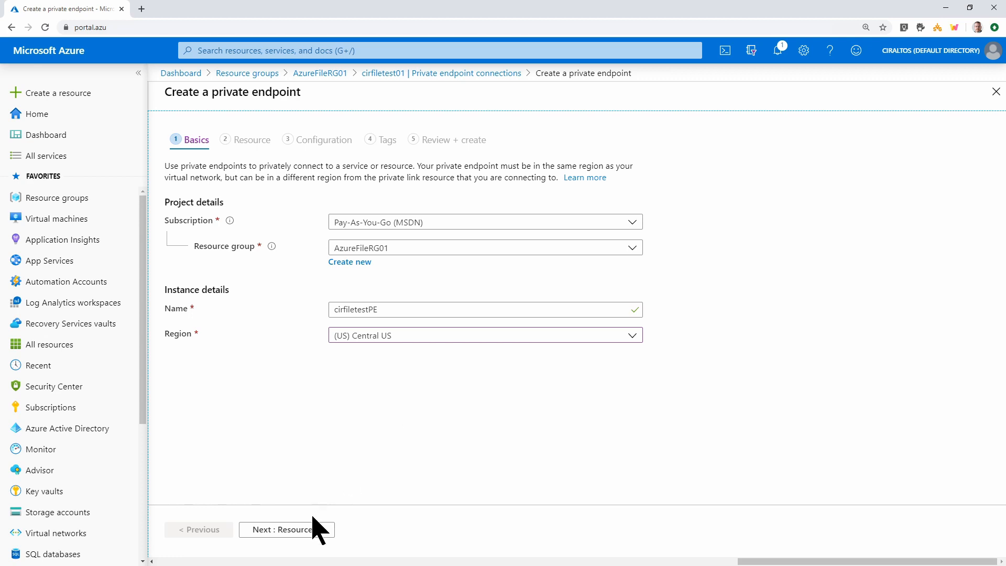
# Target resource type Microsoft.Storage/storageAccounts and resource cirfiletest01.
pyautogui.click(285, 529)
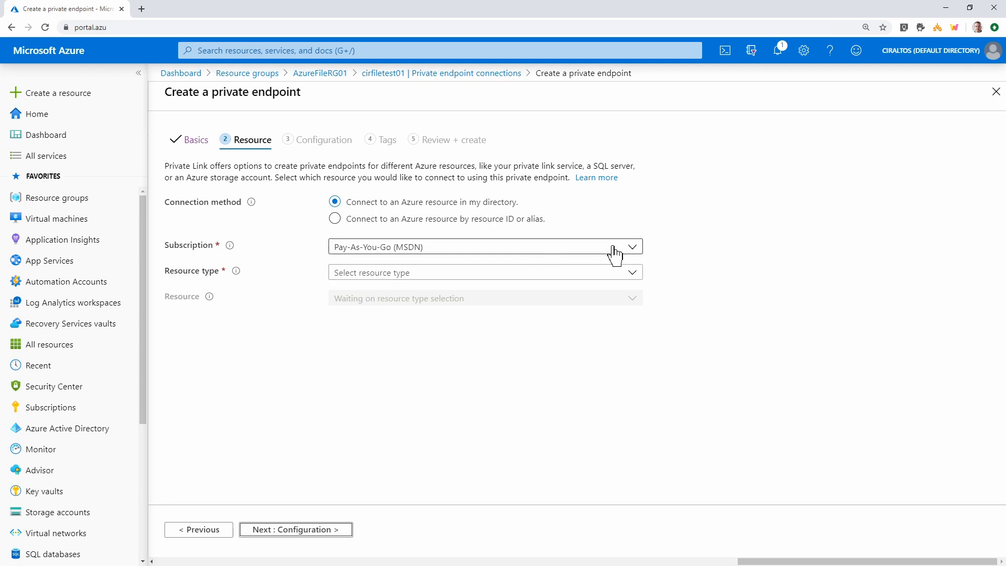
pyautogui.click(485, 273)
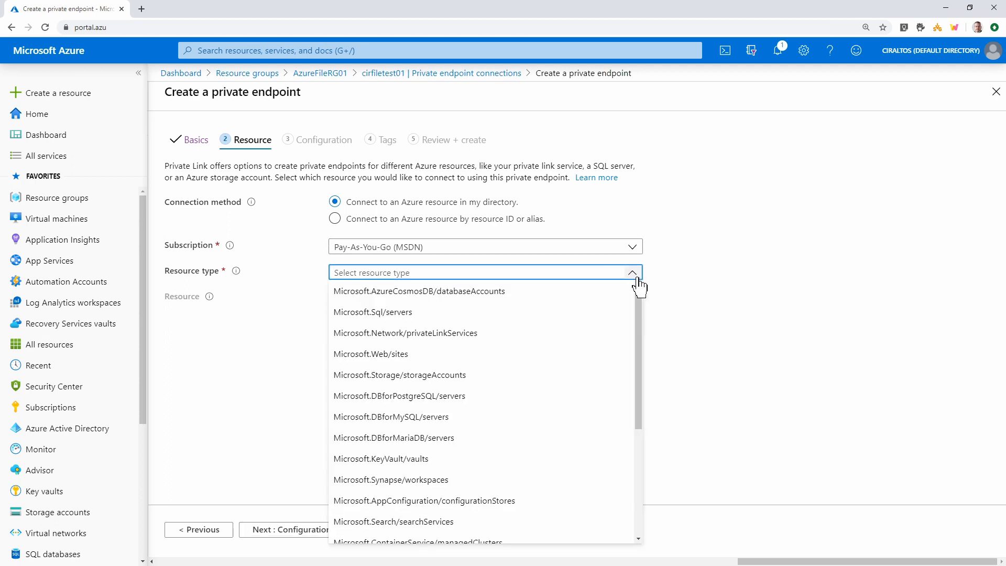
pyautogui.scroll(-3)
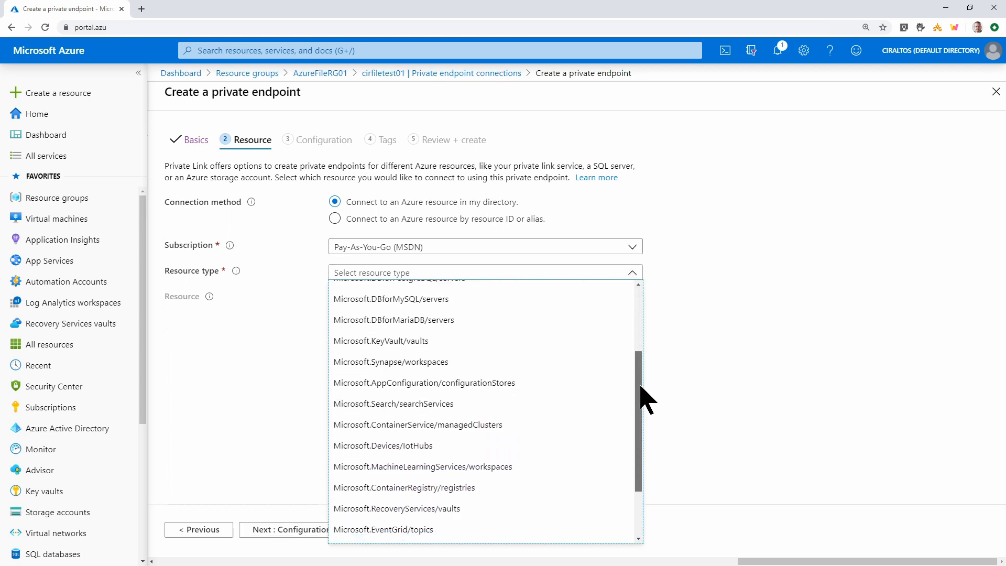
pyautogui.scroll(-3)
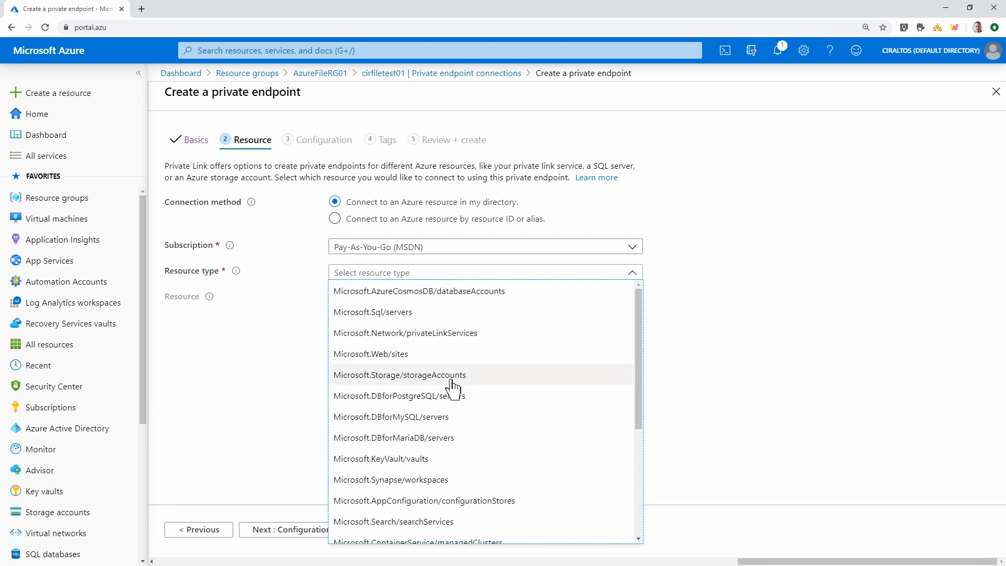
pyautogui.click(400, 374)
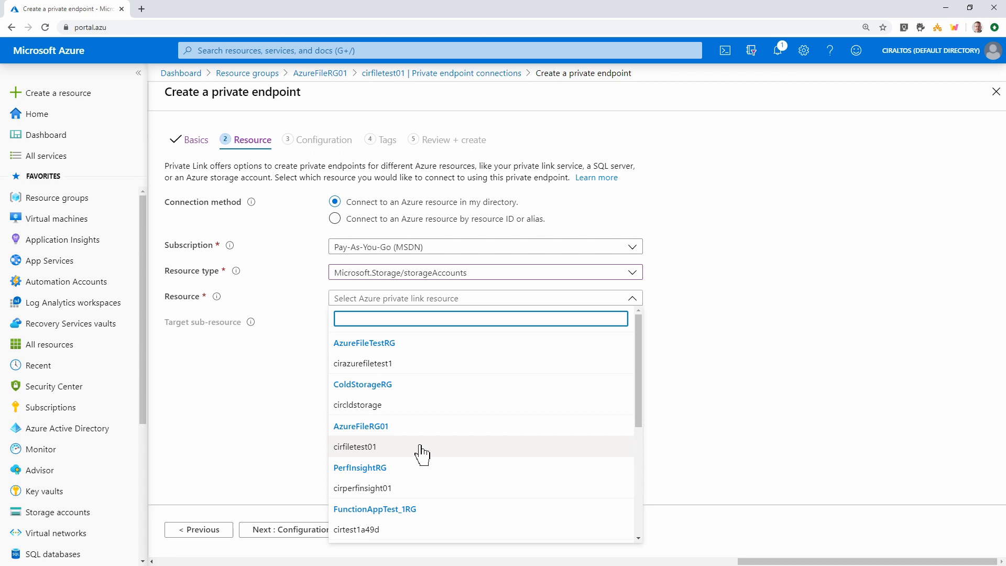
pyautogui.click(354, 446)
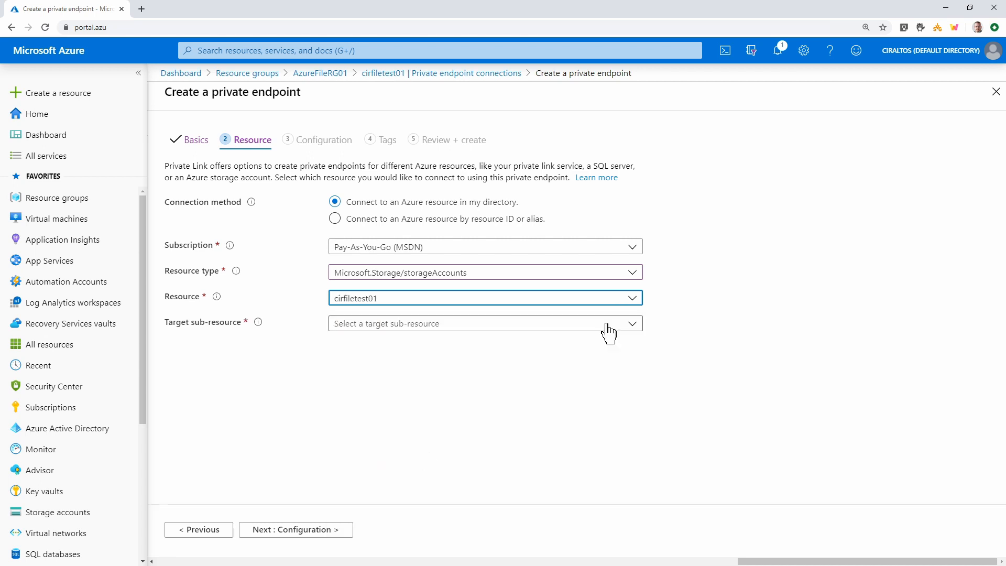
# Choose file as the target sub-resource and continue to the network settings.
pyautogui.click(485, 324)
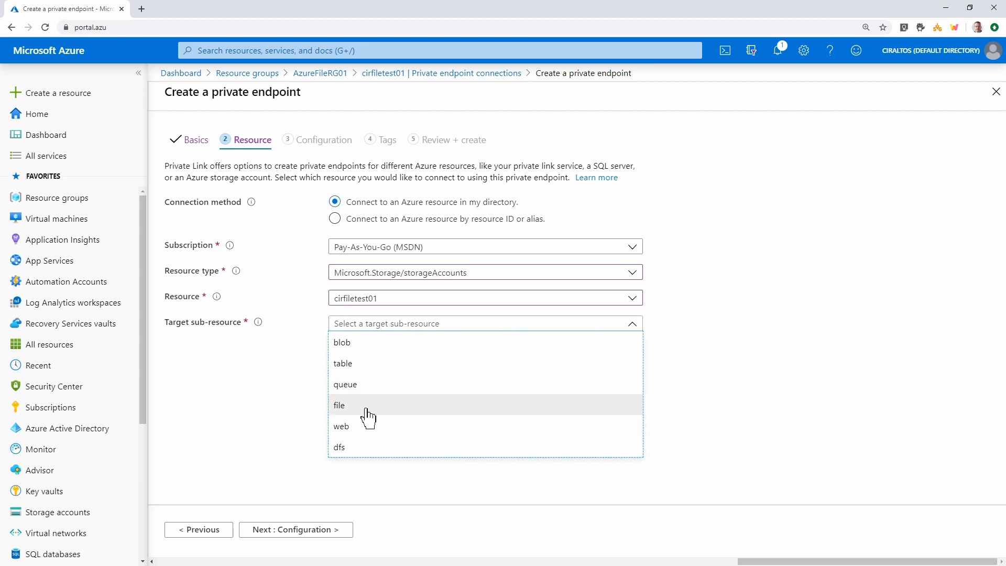
pyautogui.click(338, 405)
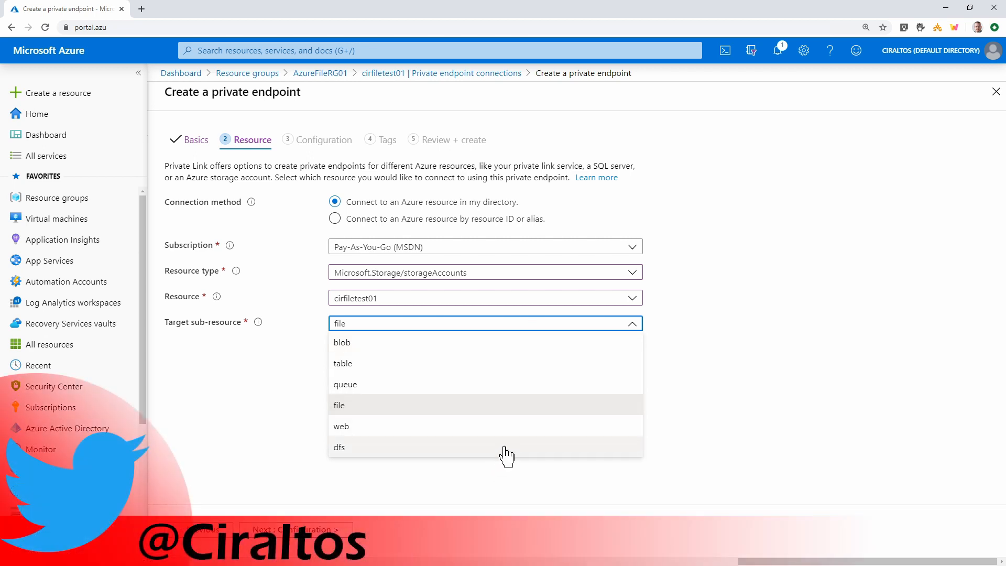
pyautogui.moveTo(502, 367)
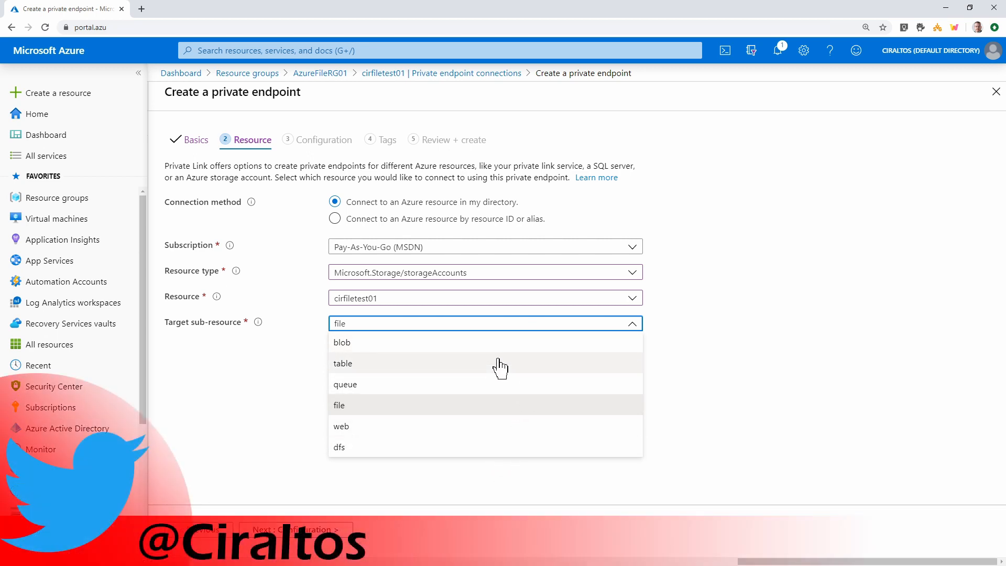
pyautogui.click(338, 404)
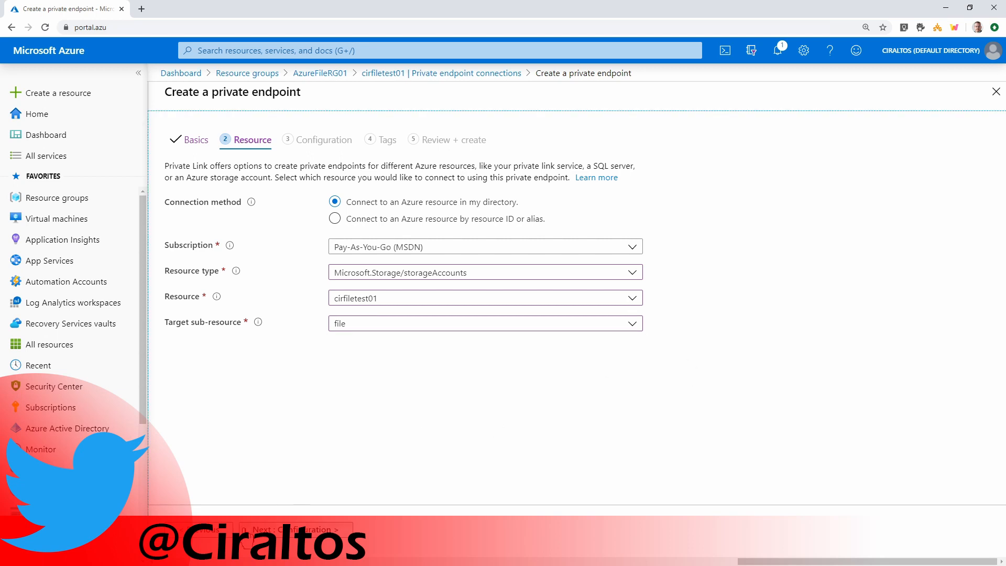
pyautogui.click(295, 529)
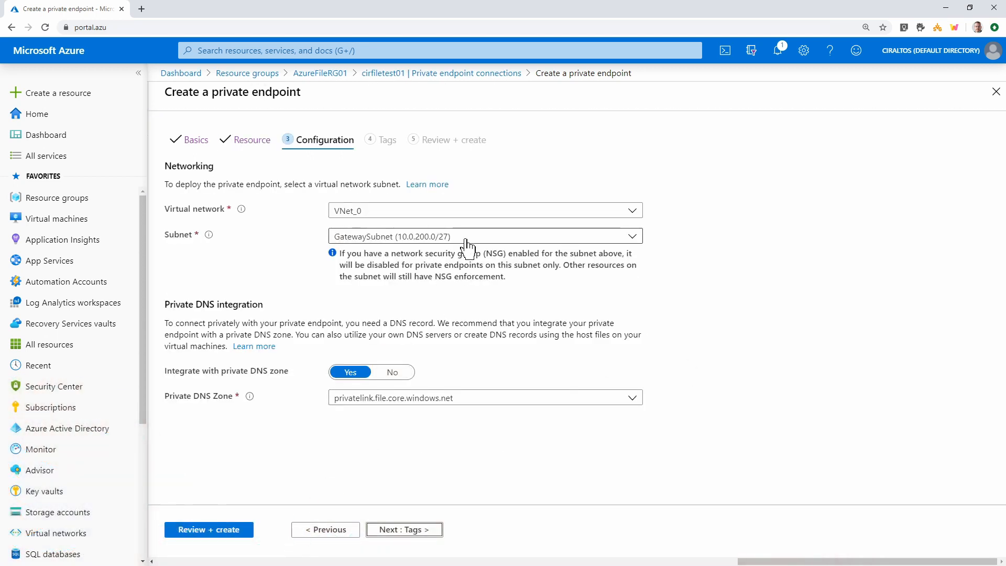
pyautogui.moveTo(394, 218)
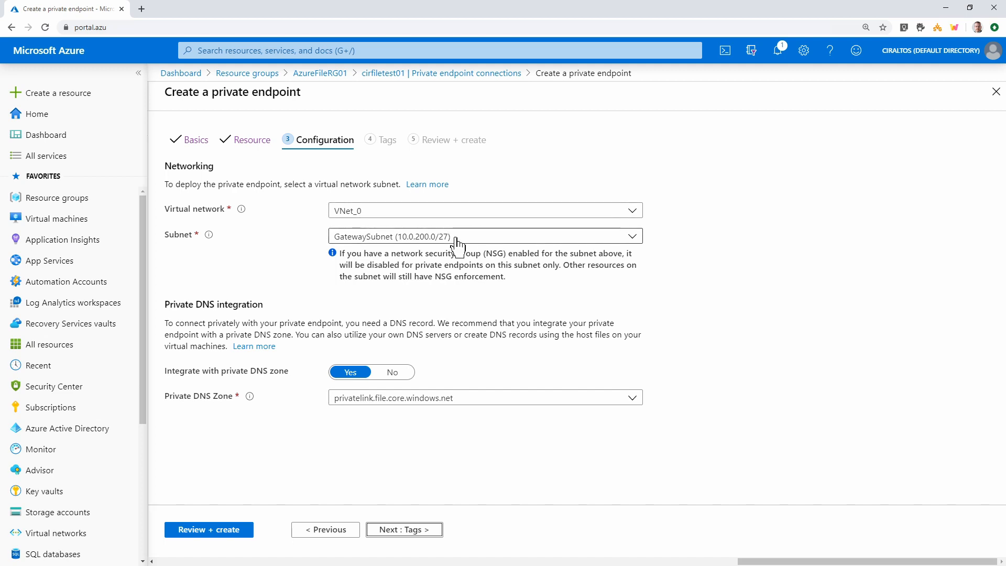
# Place the endpoint in VNet_0's default 10.0.0.0/24 subnet, review and create it.
pyautogui.click(485, 235)
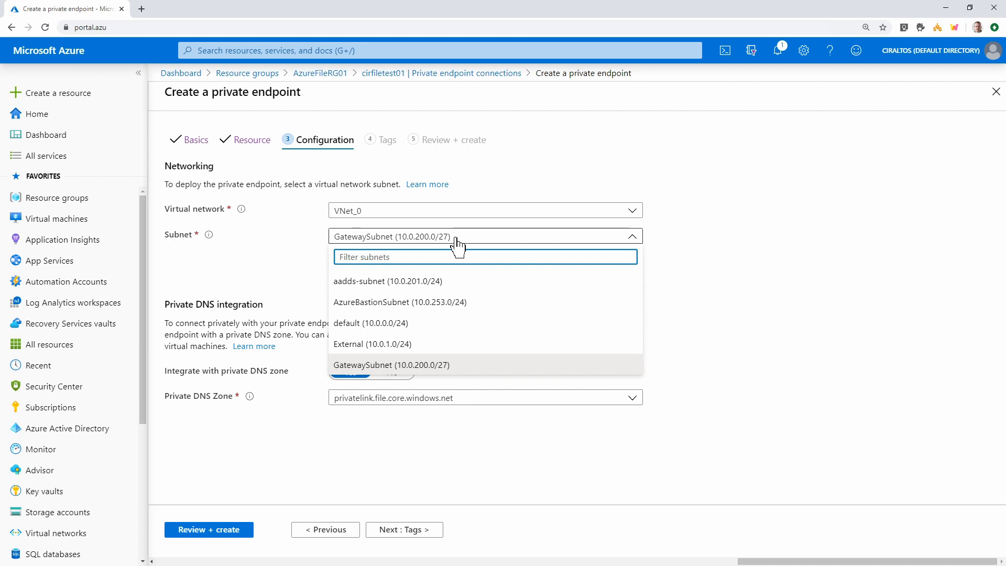
pyautogui.click(370, 323)
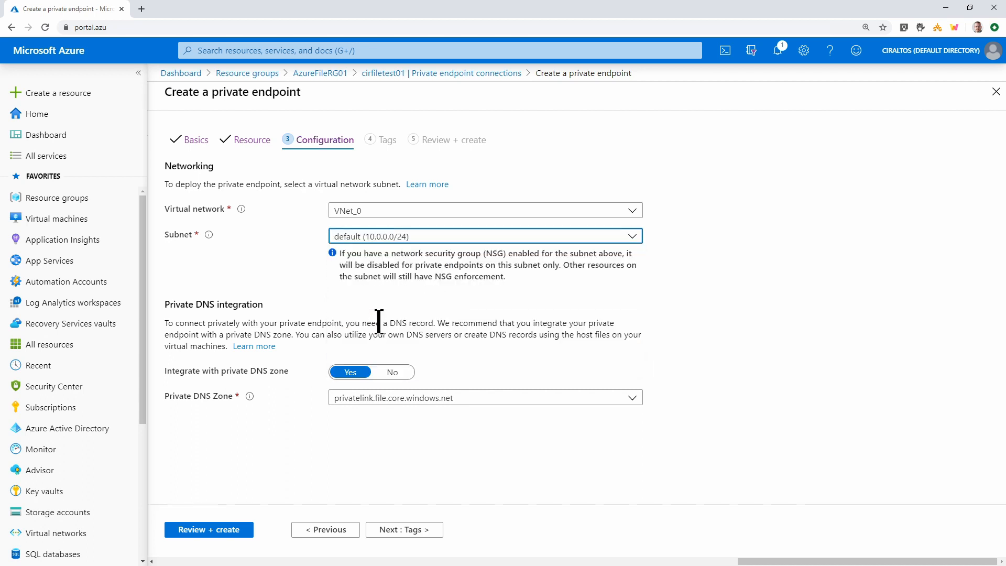
pyautogui.moveTo(257, 385)
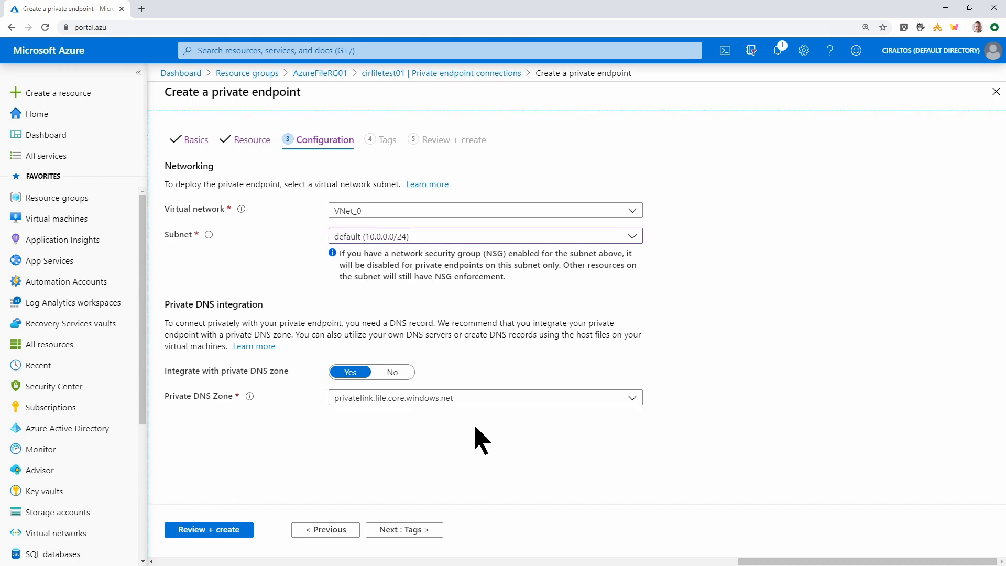
pyautogui.moveTo(442, 427)
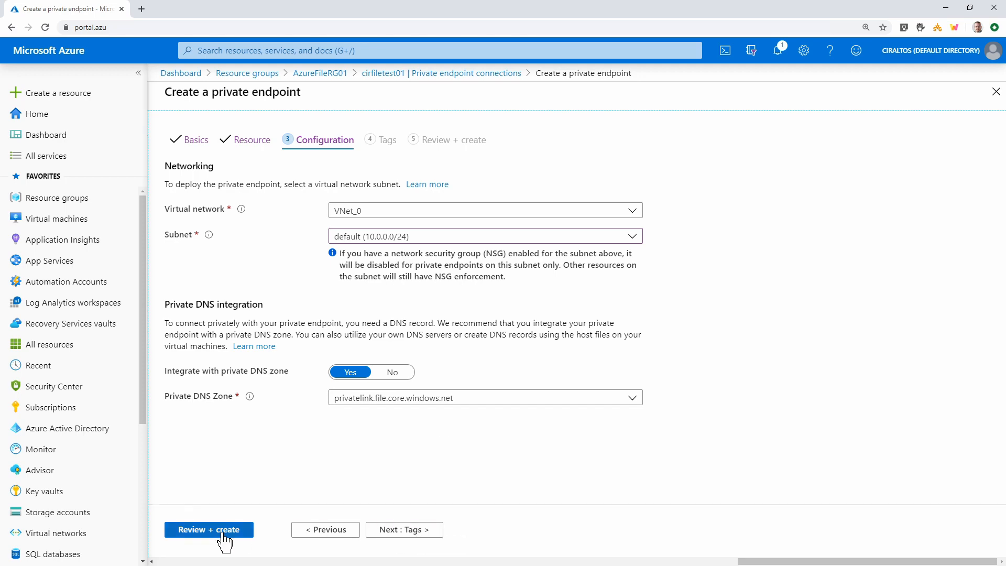
pyautogui.click(208, 529)
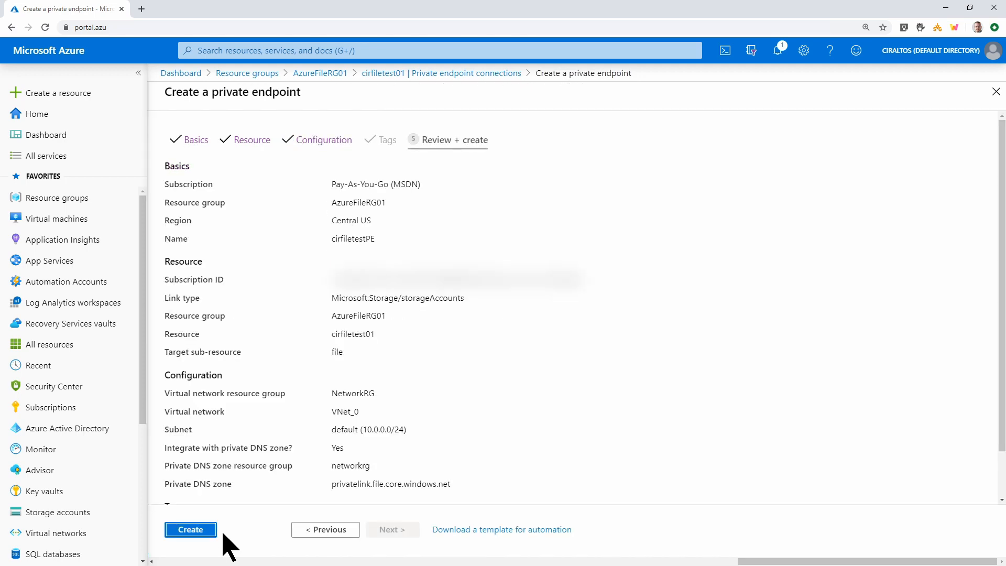
pyautogui.click(191, 529)
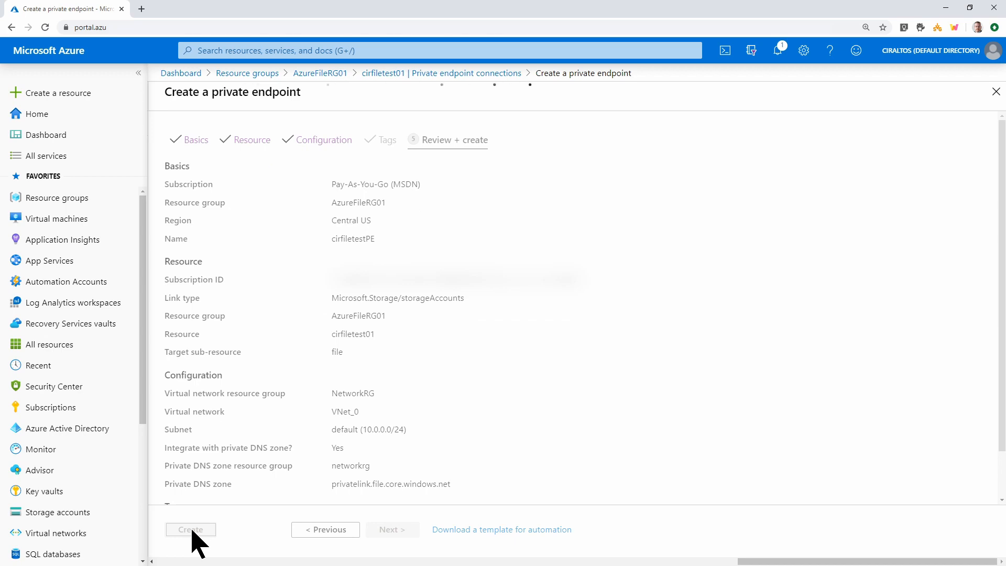
pyautogui.click(190, 530)
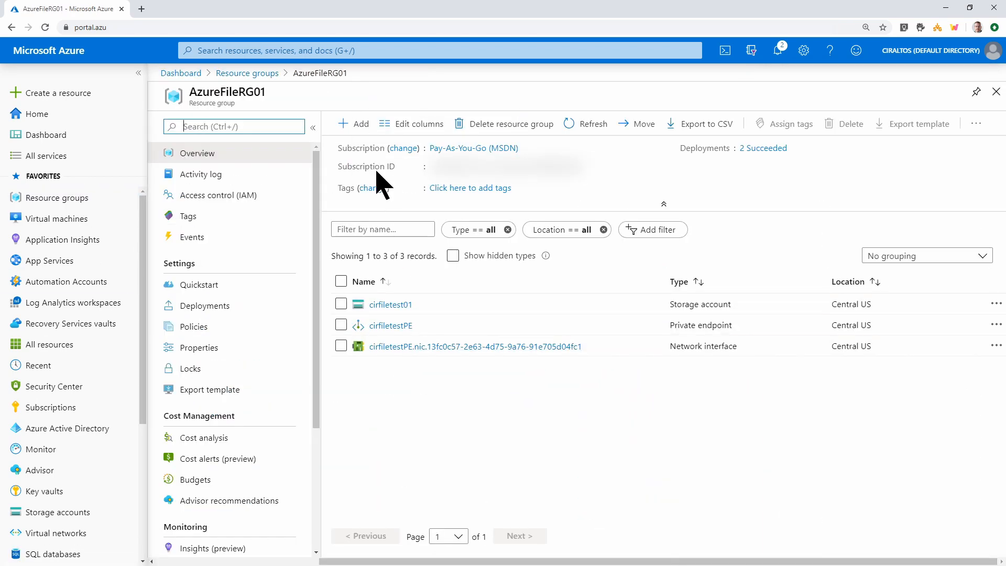
pyautogui.moveTo(390, 325)
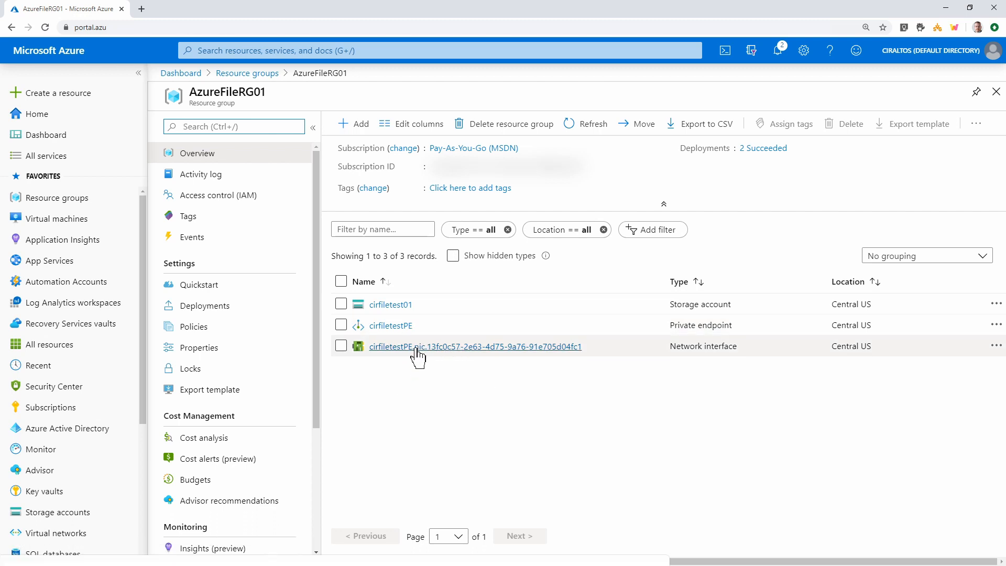
# View cirfiletestPE's network interface showing private IP 10.0.0.5.
pyautogui.click(390, 325)
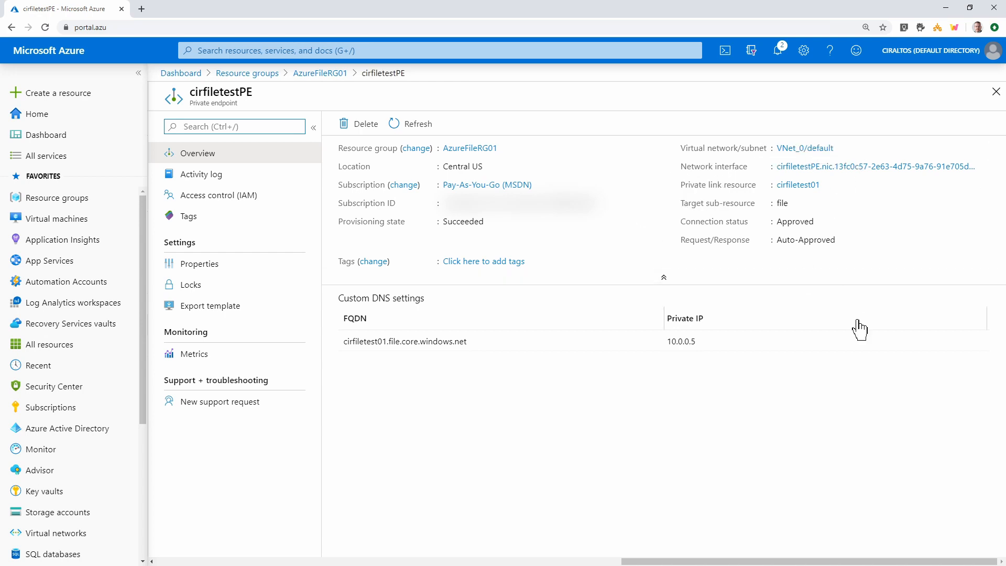
pyautogui.moveTo(893, 193)
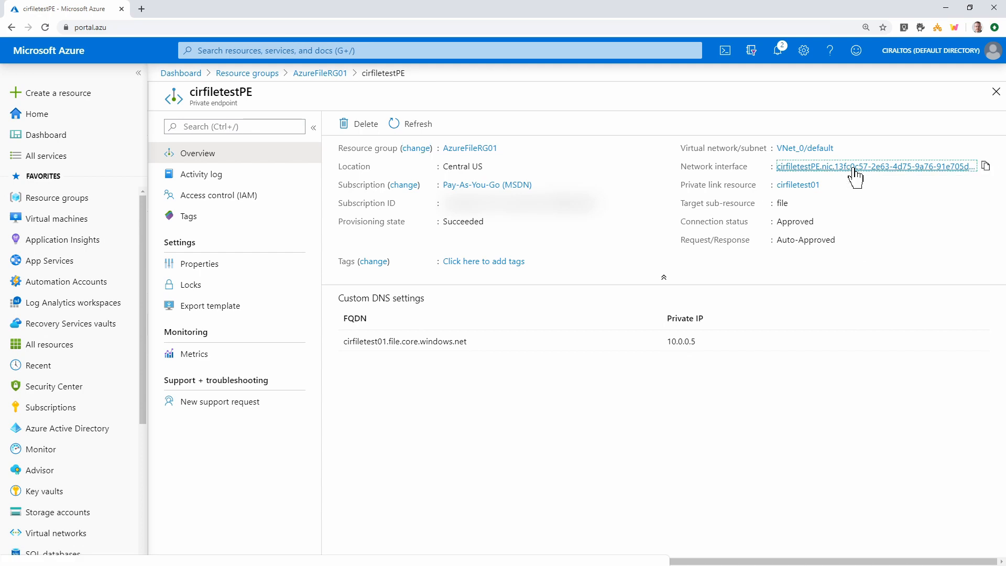
pyautogui.click(874, 166)
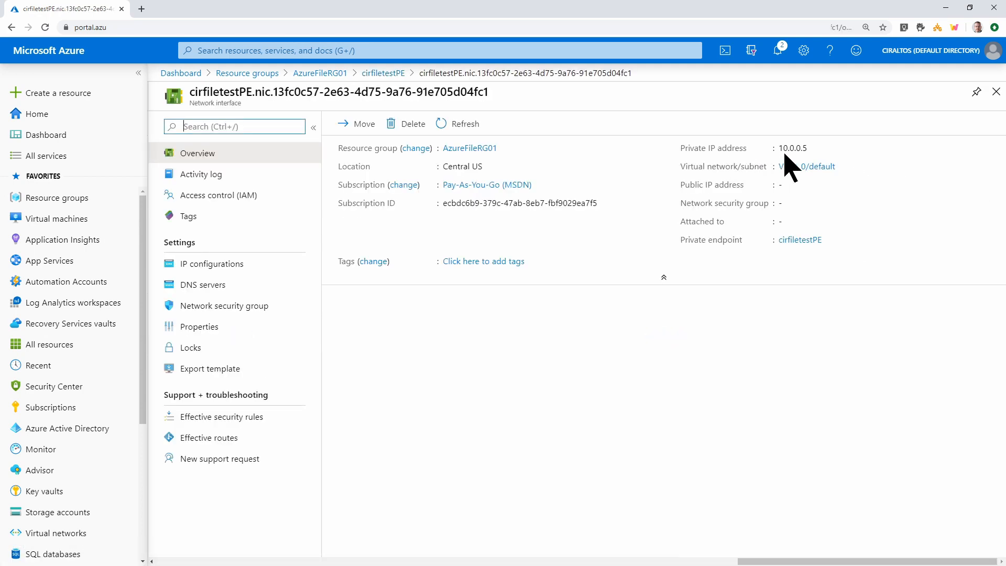
pyautogui.moveTo(880, 327)
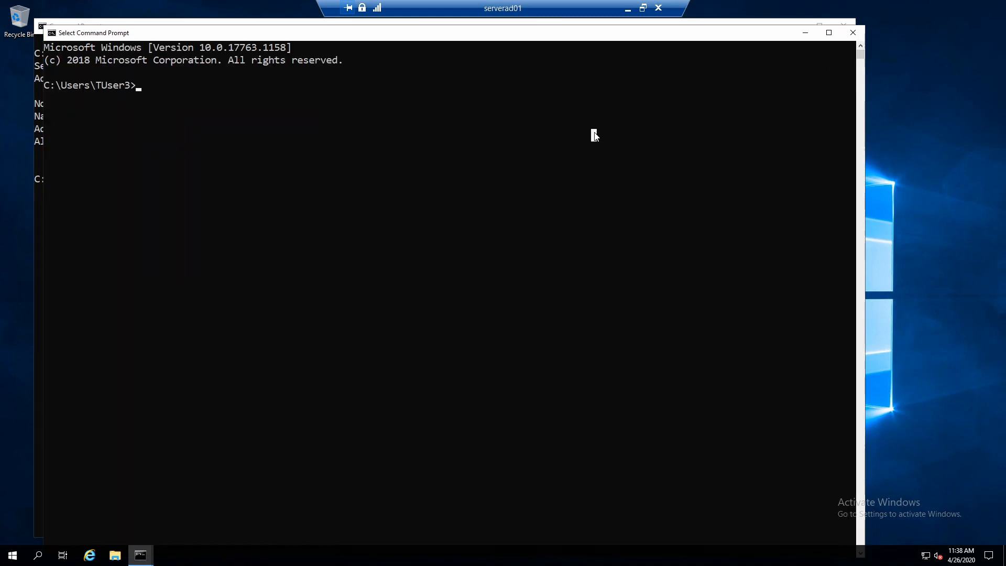
# Attempt net use n: to \\cirfiletest01.file.core.windows.net\smbtest and rerun the NSLookup.
pyautogui.write('net use n: \\\\cirfiletest01.file.core.windows.net\\smbtest')
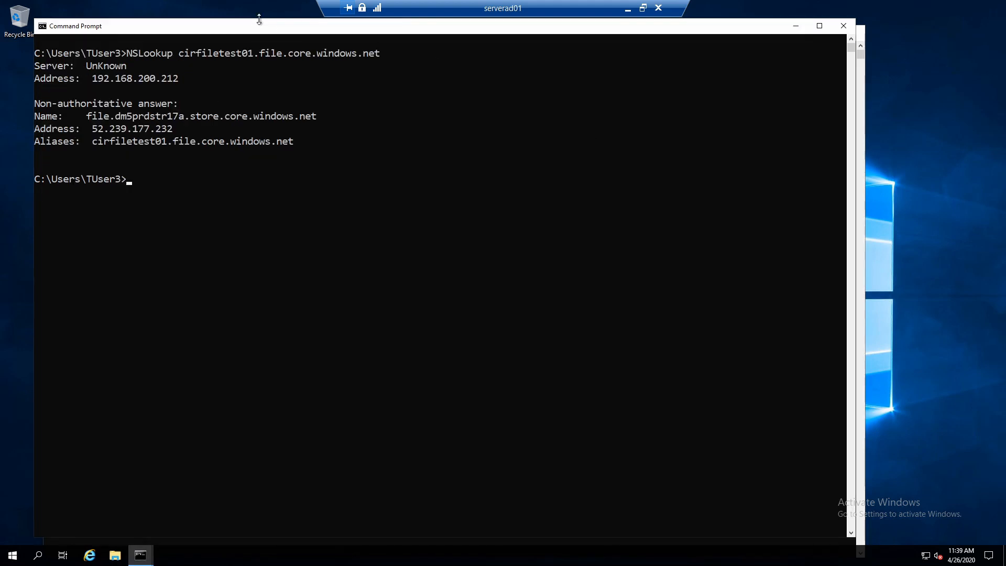
pyautogui.moveTo(251, 193)
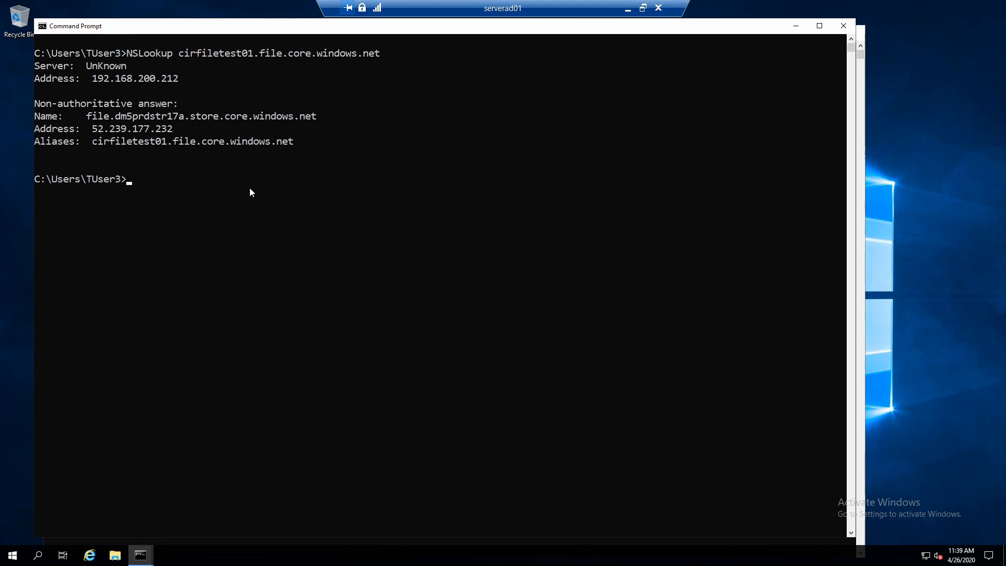
pyautogui.write('NSLookup cirfiletest01.file.core.windows.net')
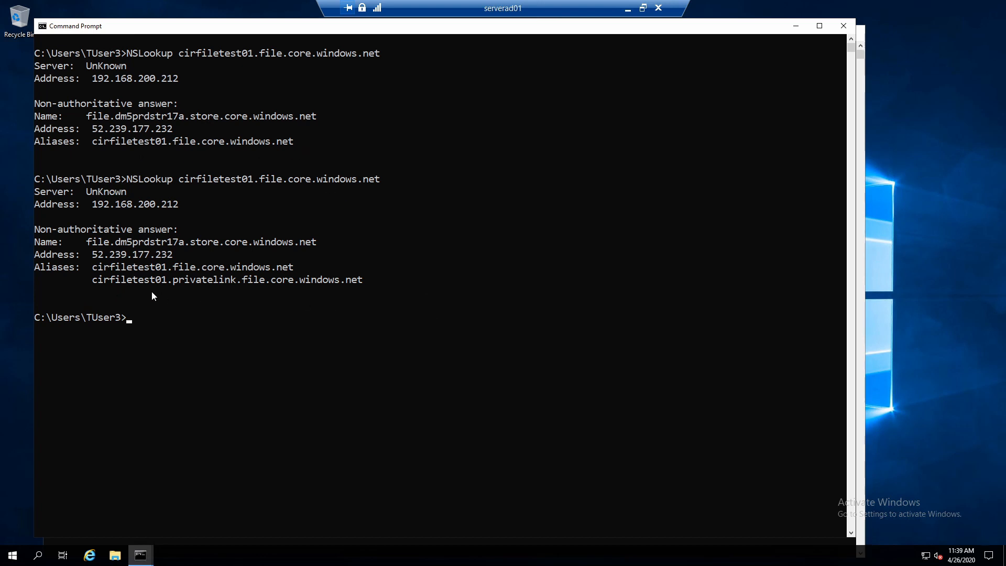
pyautogui.moveTo(252, 297)
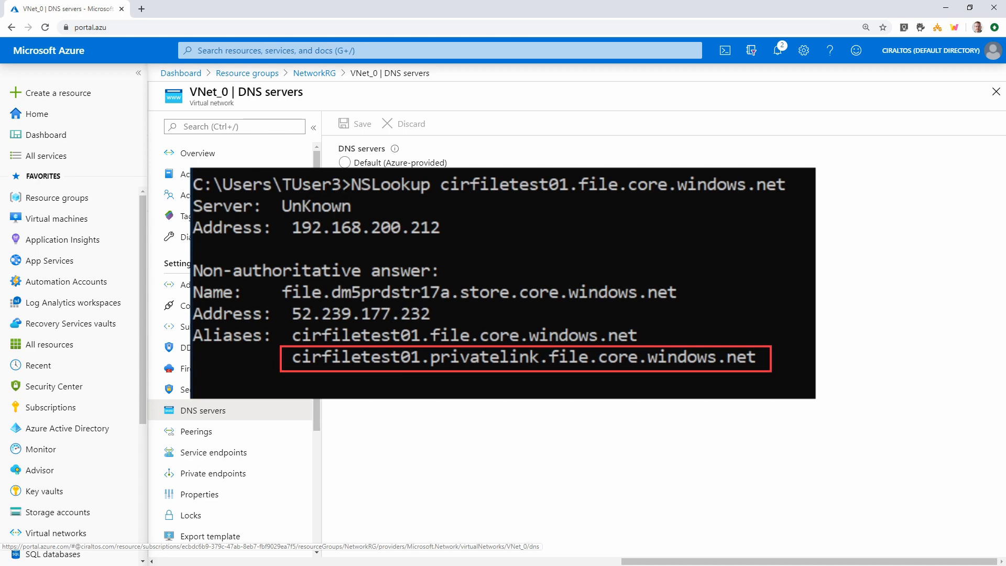
# Show the DNS servers settings of virtual network VNet_0.
pyautogui.click(346, 175)
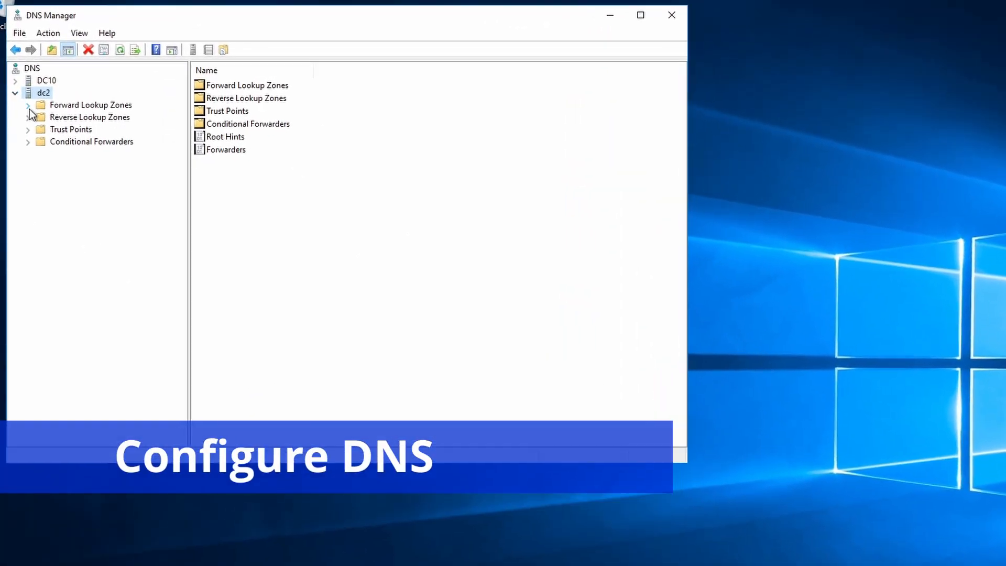
# Start a new primary, domain-replicated forward lookup zone on dc2.
pyautogui.click(90, 105)
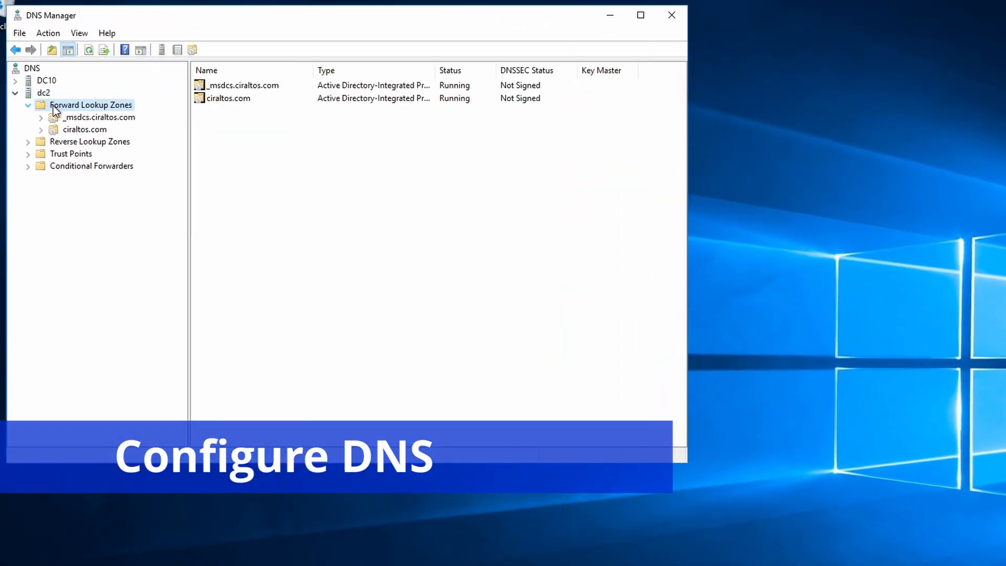
pyautogui.rightClick(91, 105)
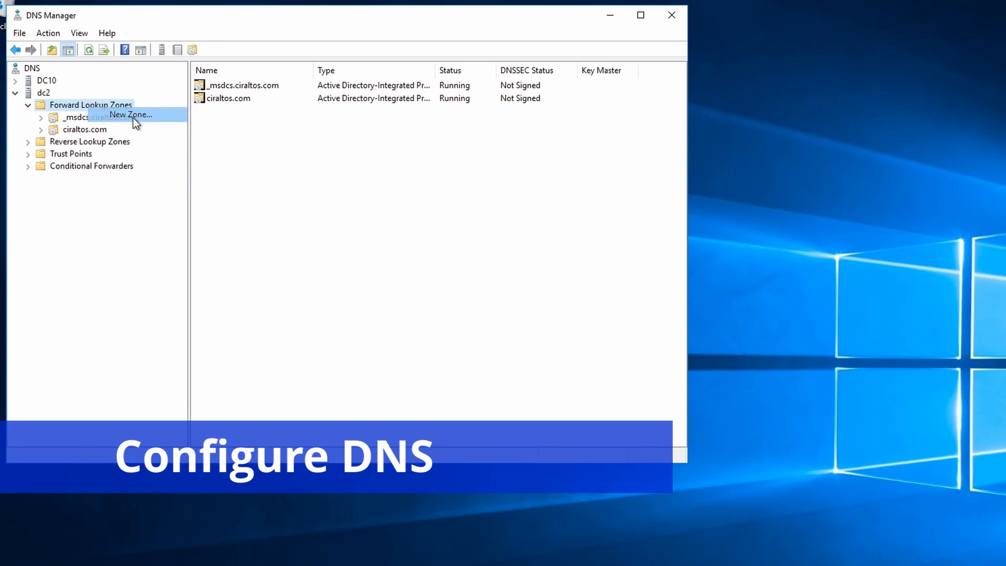
pyautogui.click(130, 114)
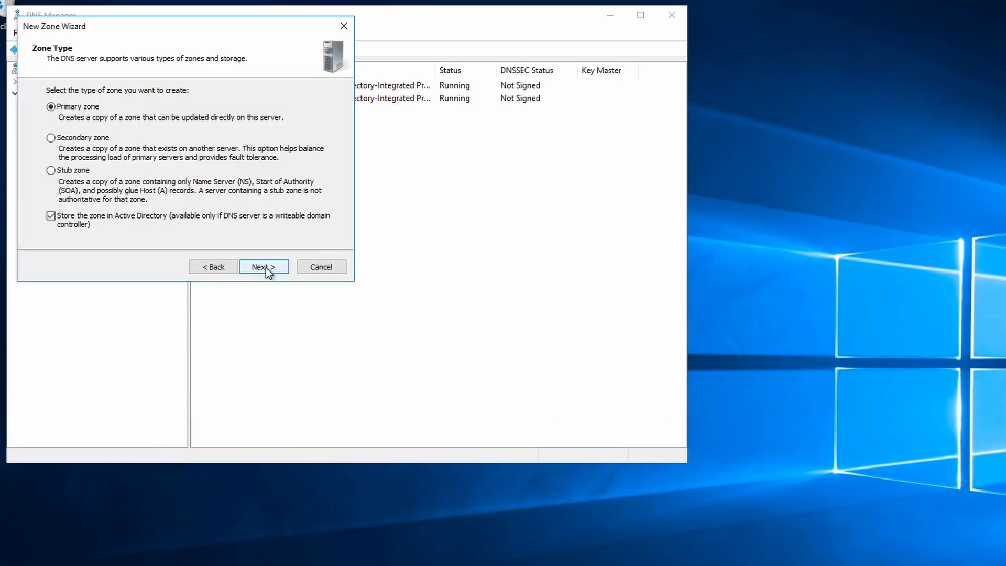
pyautogui.click(263, 267)
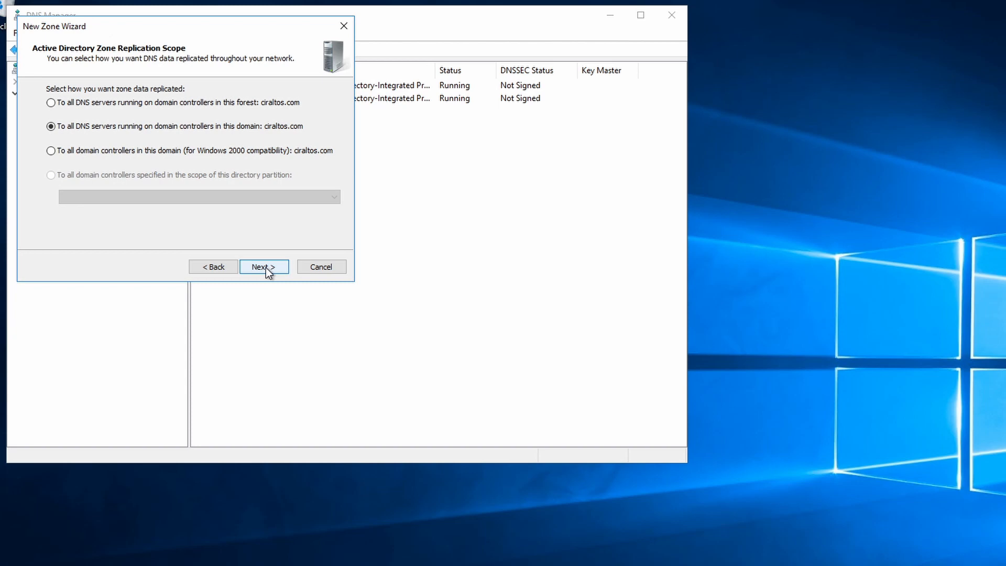
pyautogui.click(263, 266)
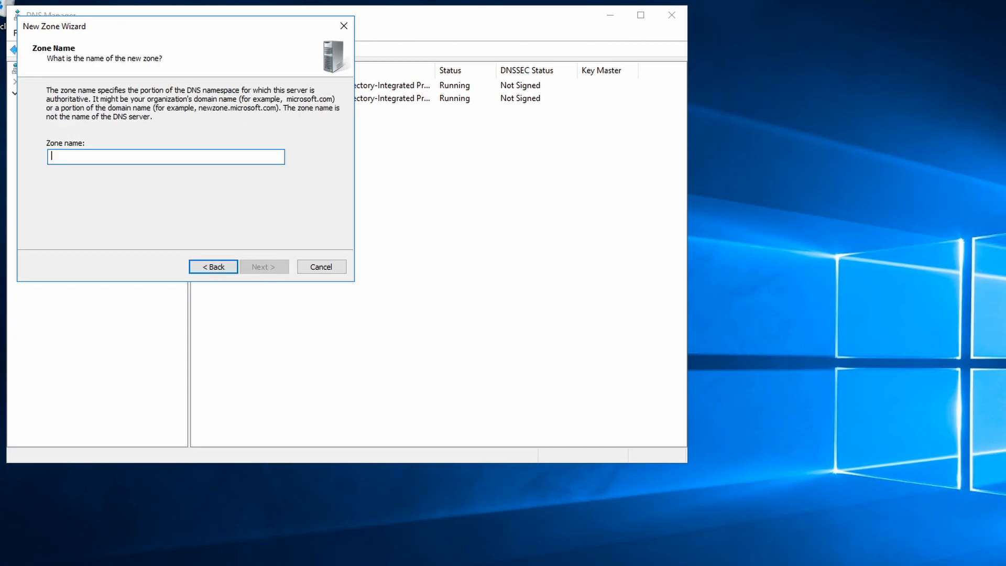
# Name the zone privatelink.file.core.windows.net, finish the wizard and view its records.
pyautogui.write('privatelink.file.core.windows.net')
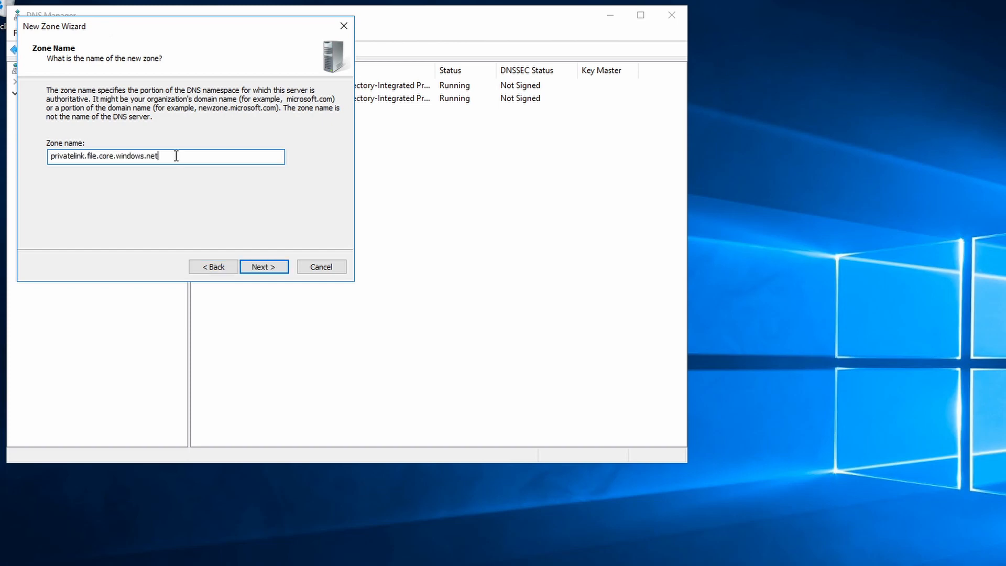
pyautogui.click(264, 266)
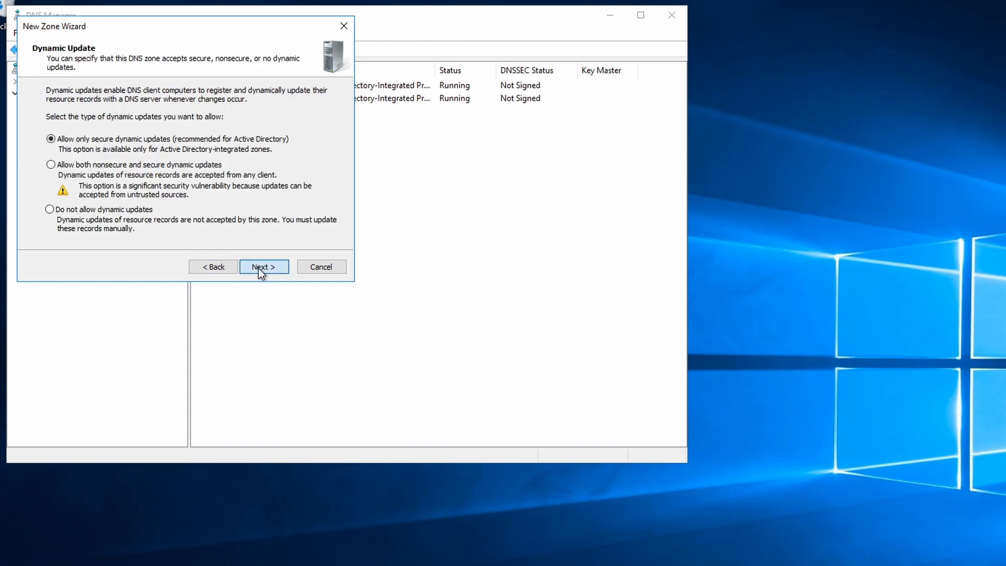
pyautogui.click(262, 266)
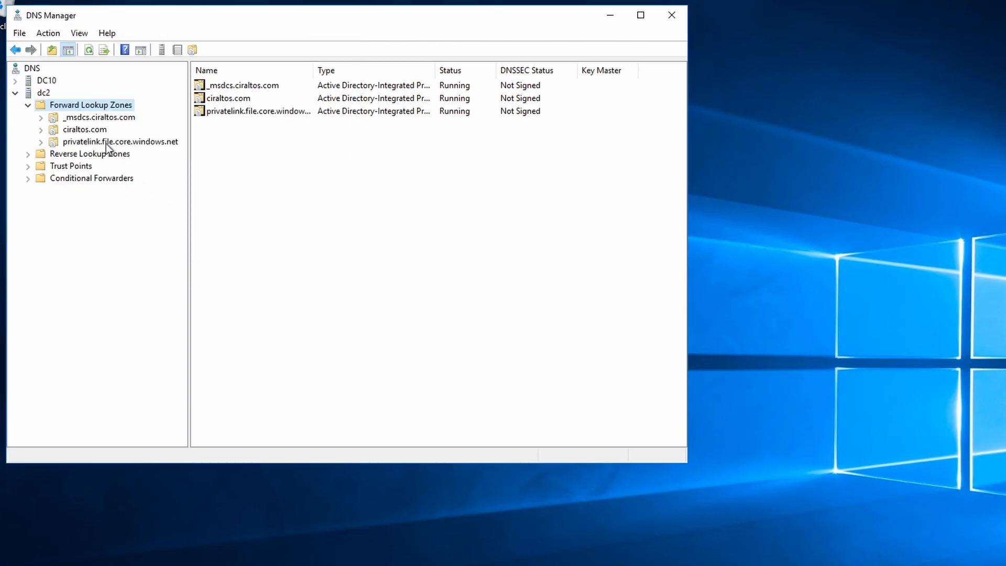
pyautogui.click(119, 142)
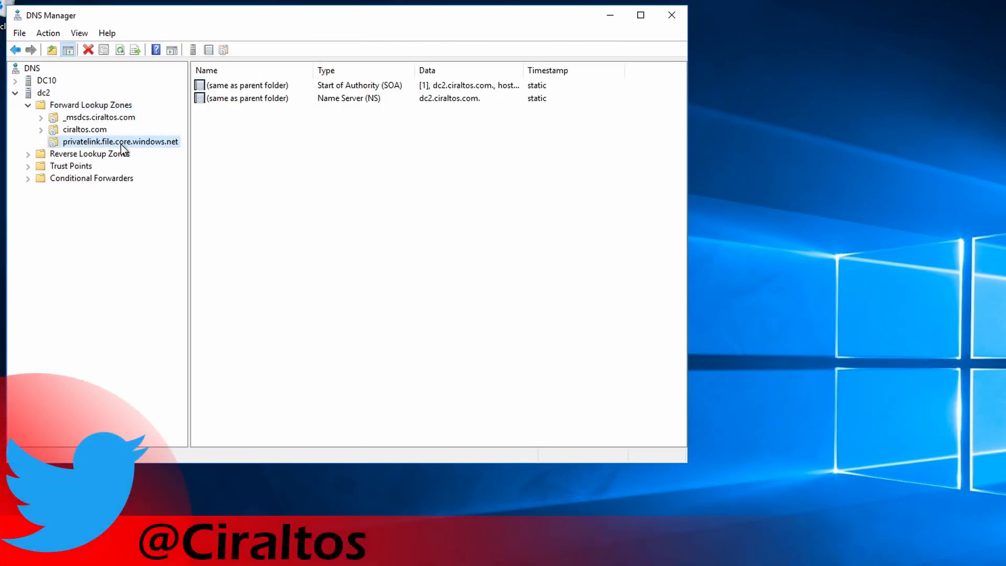
# Add host (A) record cirfiletest01 pointing to 10.0.0.5 in the privatelink zone.
pyautogui.rightClick(120, 141)
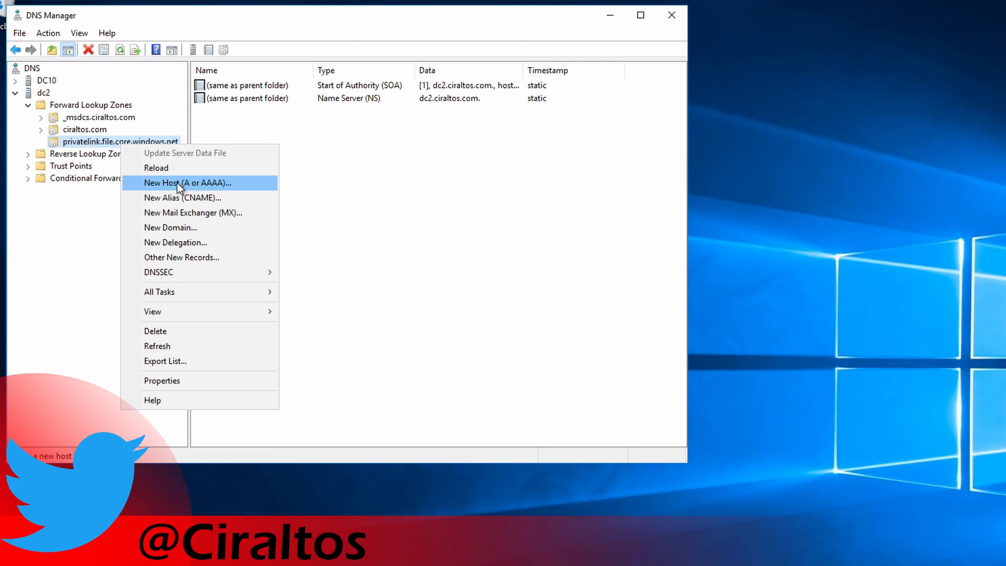
pyautogui.click(182, 182)
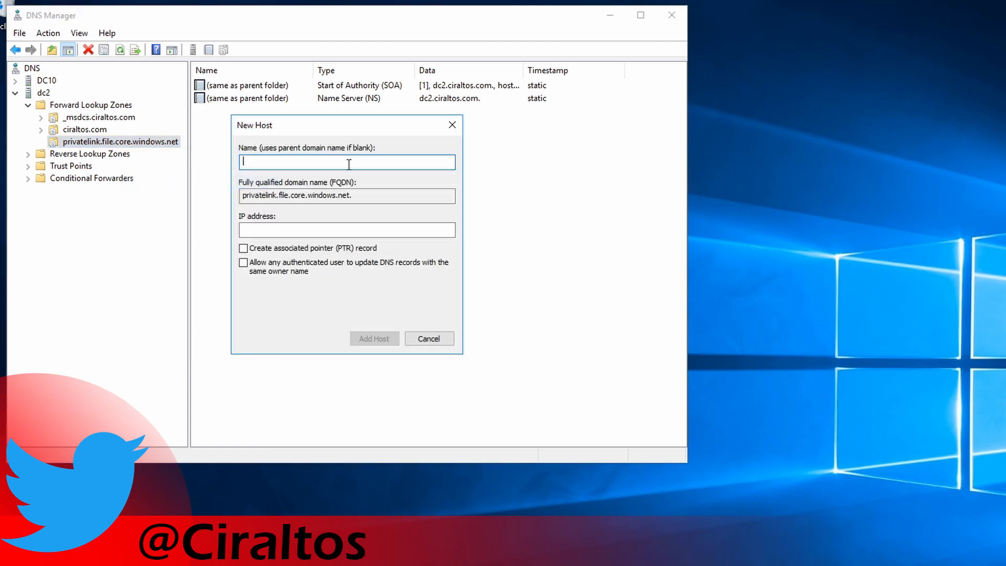
pyautogui.write('cirfiletest01')
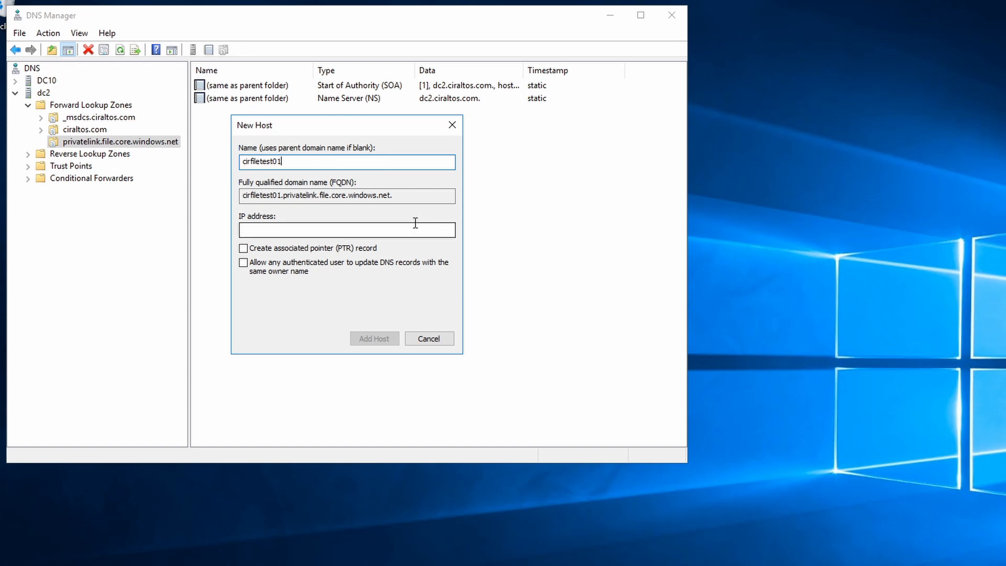
pyautogui.write('10')
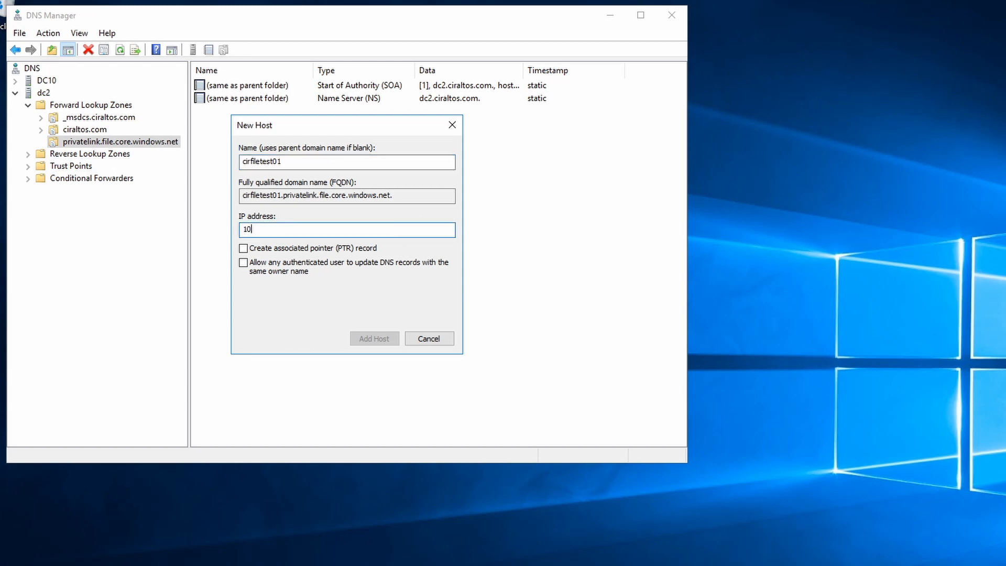
pyautogui.write('.0.0.5')
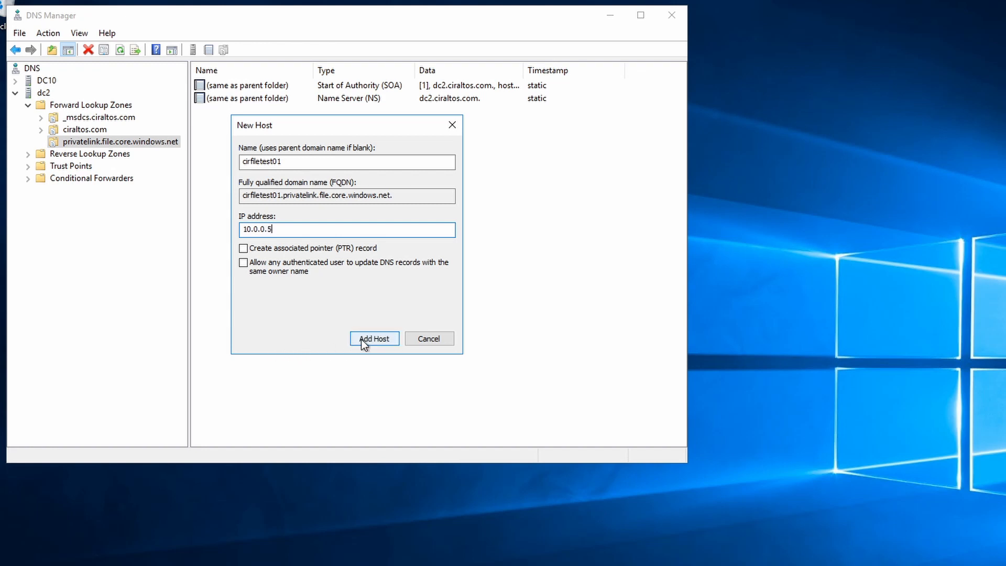
pyautogui.click(375, 339)
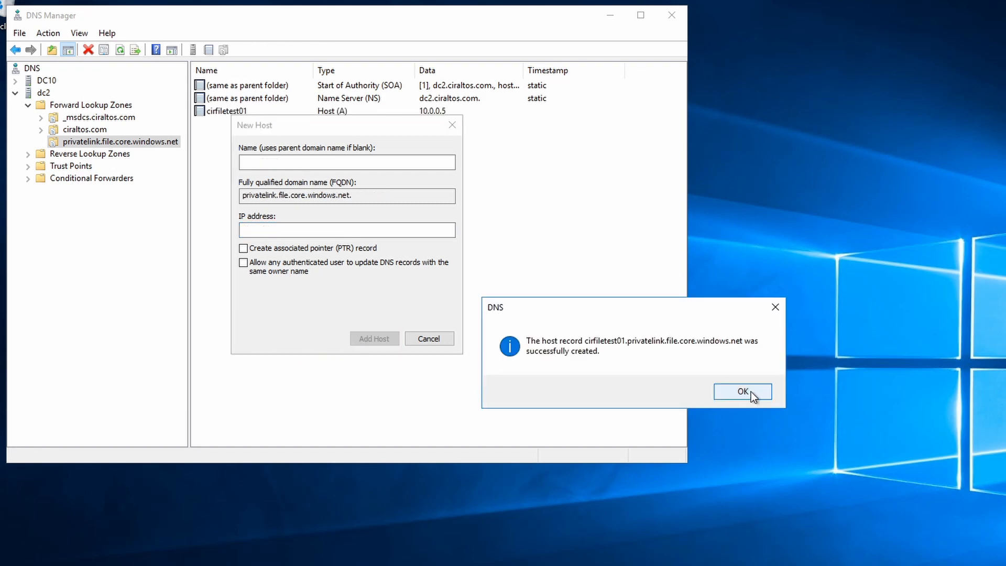
pyautogui.click(742, 392)
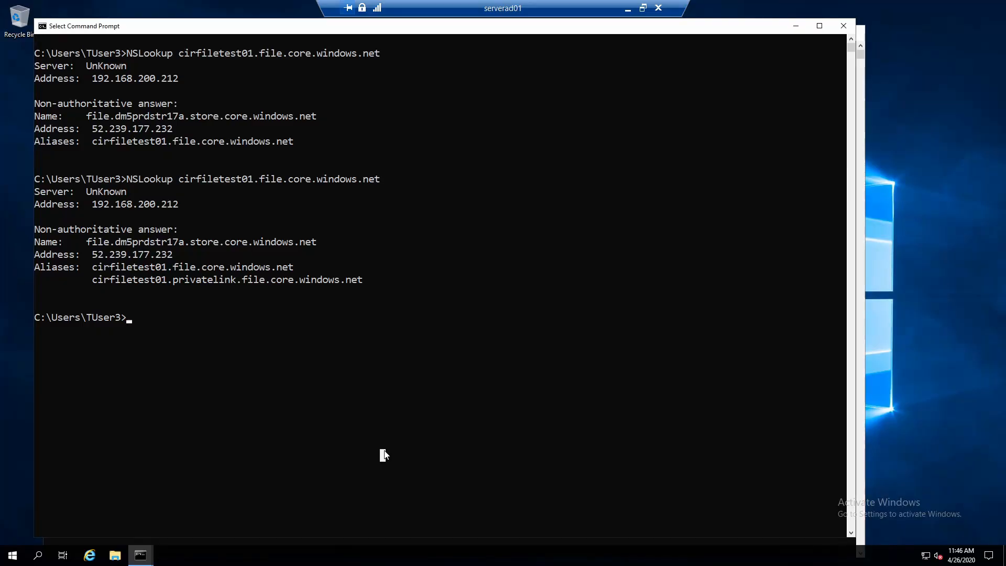
# Rerun NSLookup cirfiletest01.file.core.windows.net to confirm it resolves to 10.0.0.5.
pyautogui.write('NSLookup cirfiletest01.file.core.windows.net')
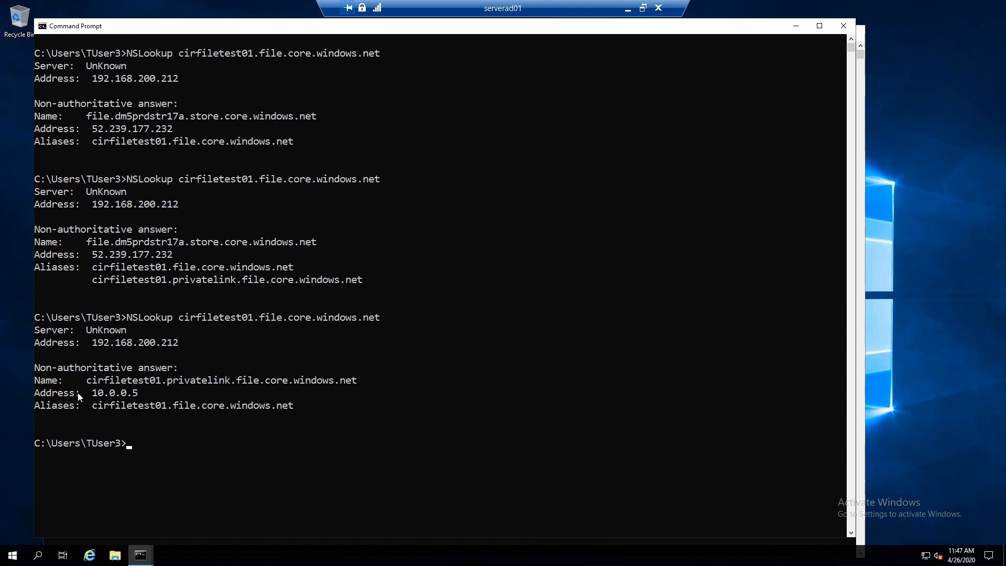
pyautogui.moveTo(124, 405)
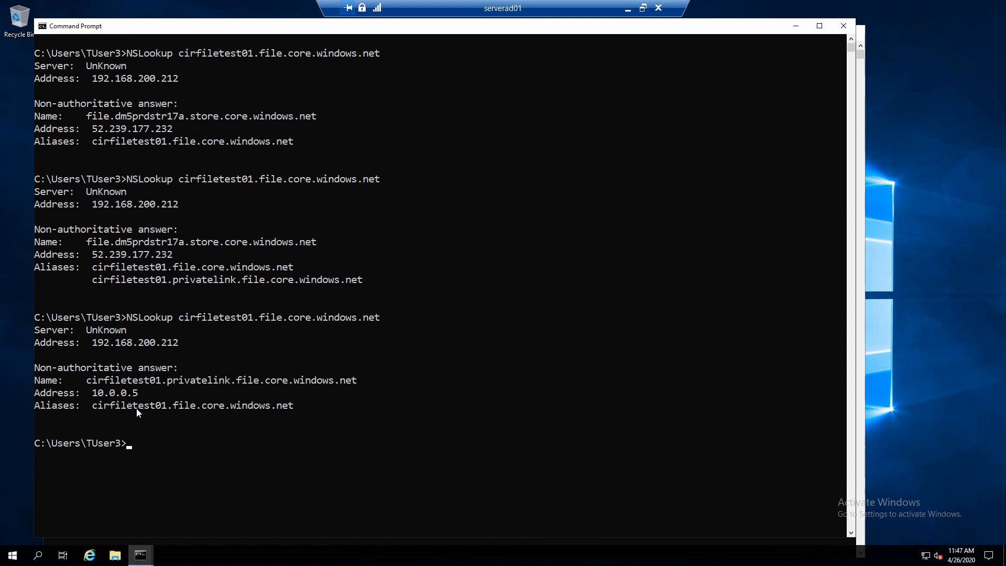
pyautogui.moveTo(306, 419)
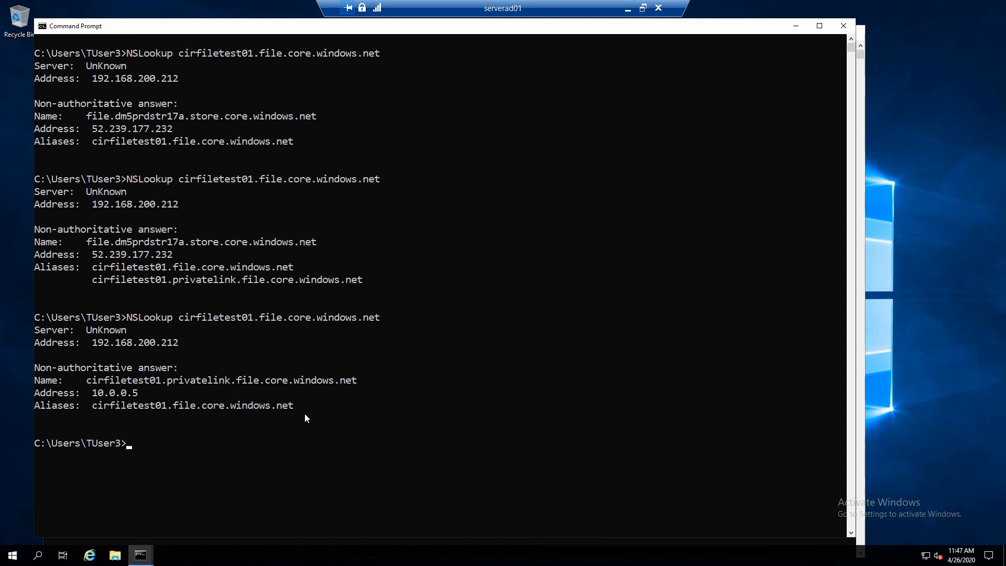
pyautogui.moveTo(207, 389)
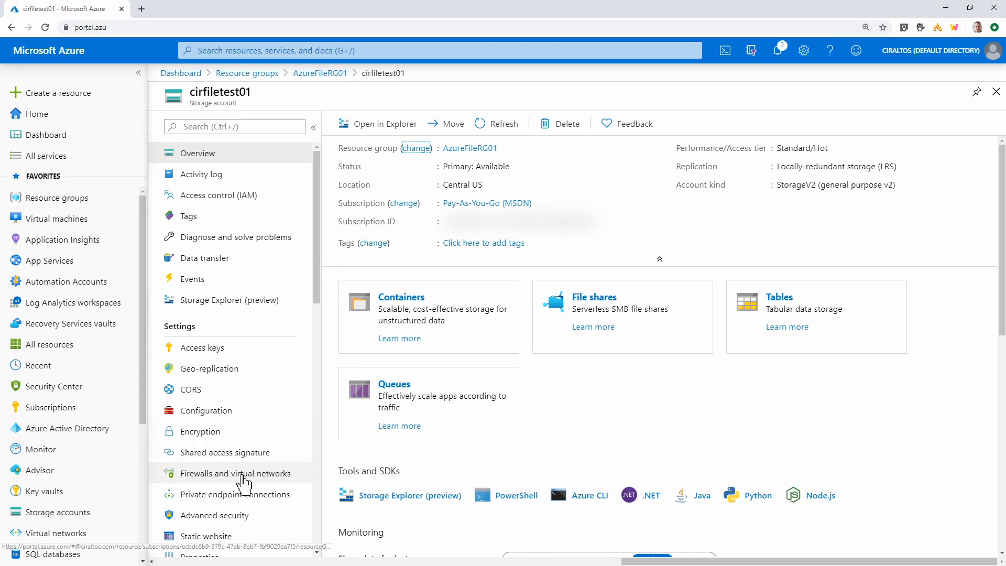
# Restrict cirfiletest01 network access to Selected networks only and save the firewall change.
pyautogui.click(235, 473)
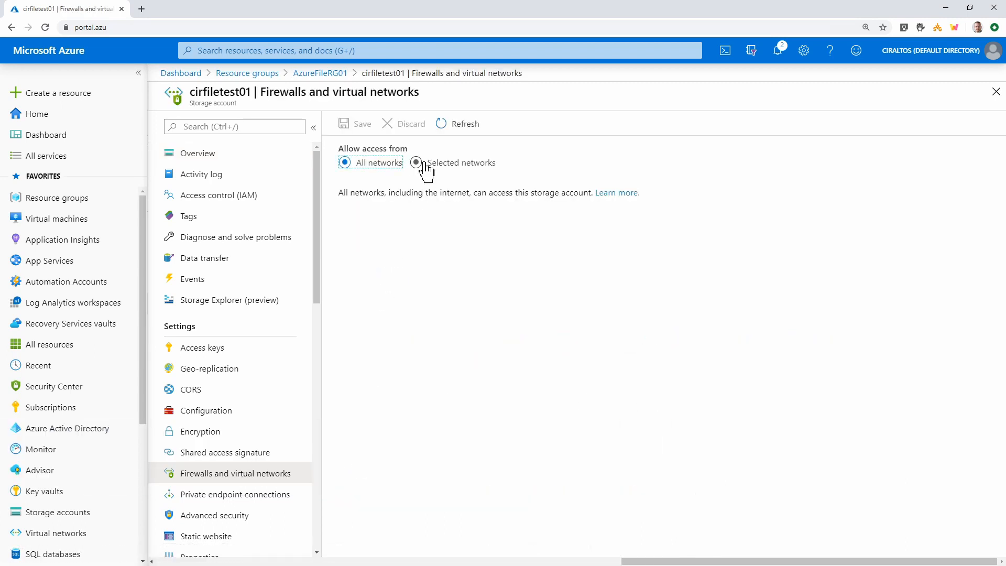
pyautogui.click(417, 162)
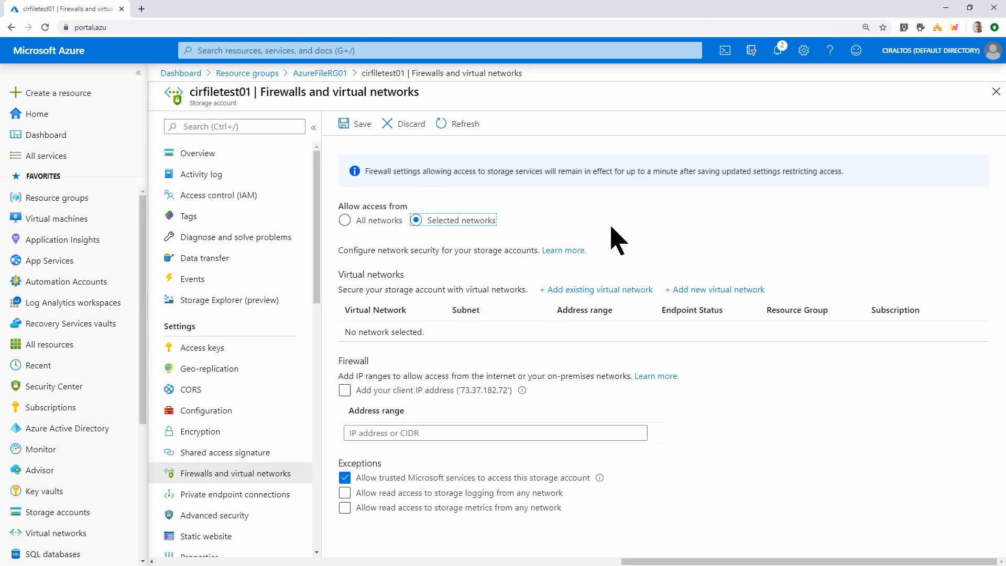
pyautogui.click(355, 123)
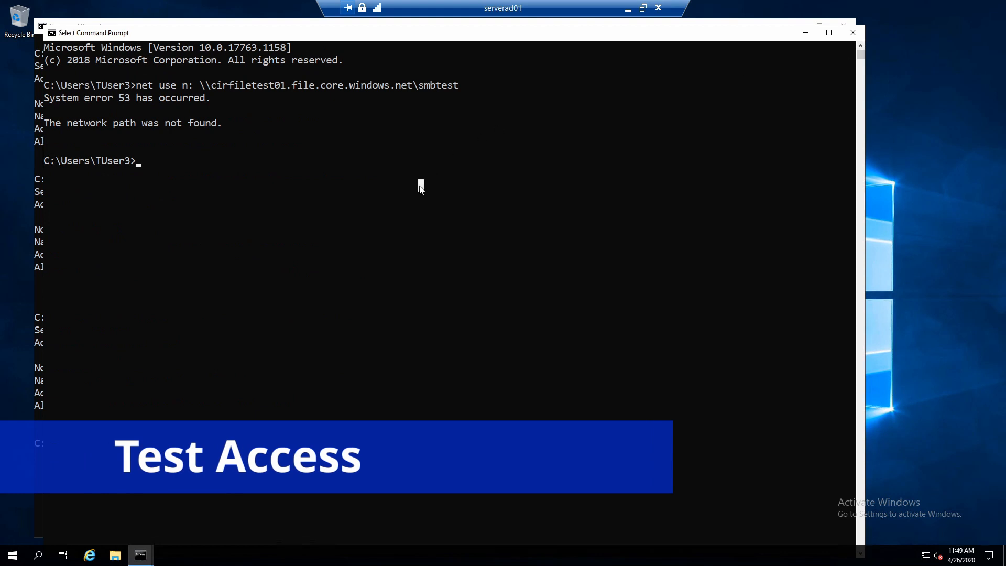
# Map \\cirfiletest01.file.core.windows.net\smbtest to N:, check This PC in File Explorer, then run ipconfig.
pyautogui.write('net use n: \\\\cirfiletest01.file.core.windows.net\\smbtest')
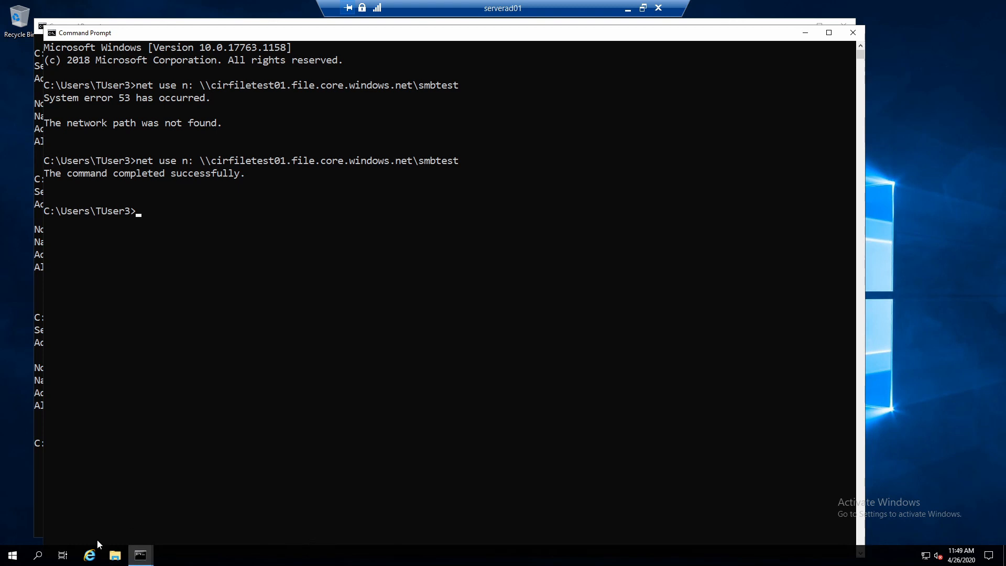
pyautogui.click(115, 556)
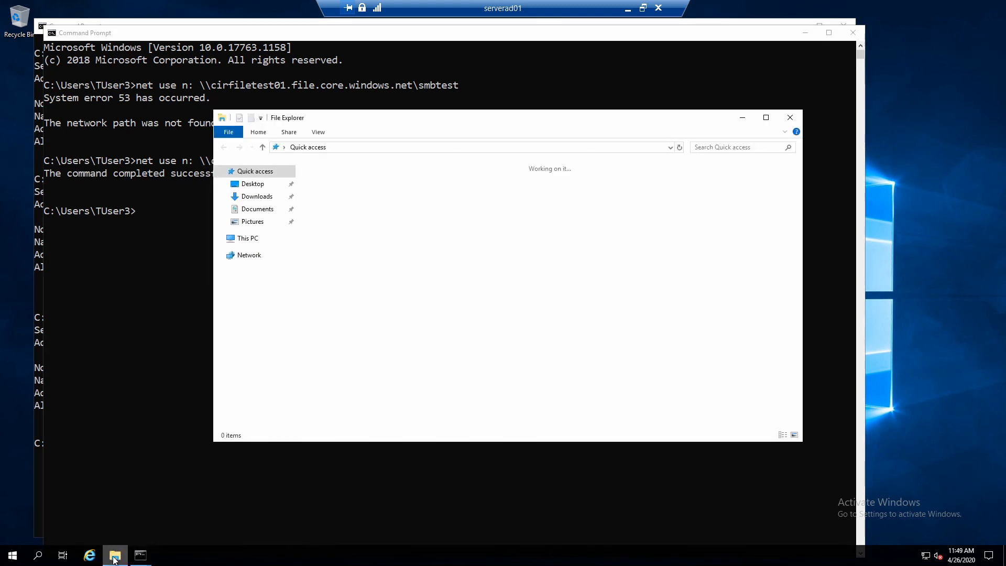
pyautogui.click(248, 238)
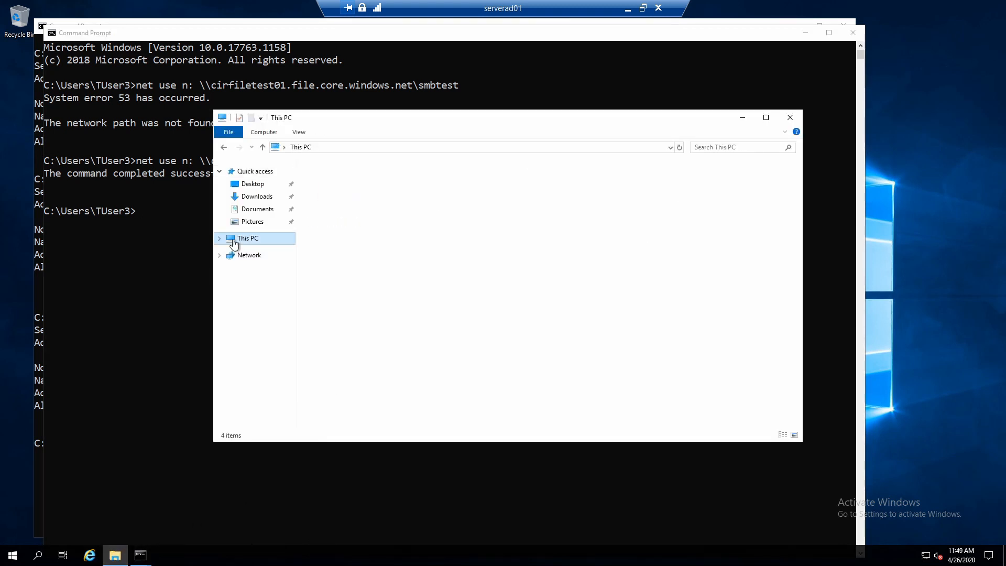
pyautogui.click(247, 238)
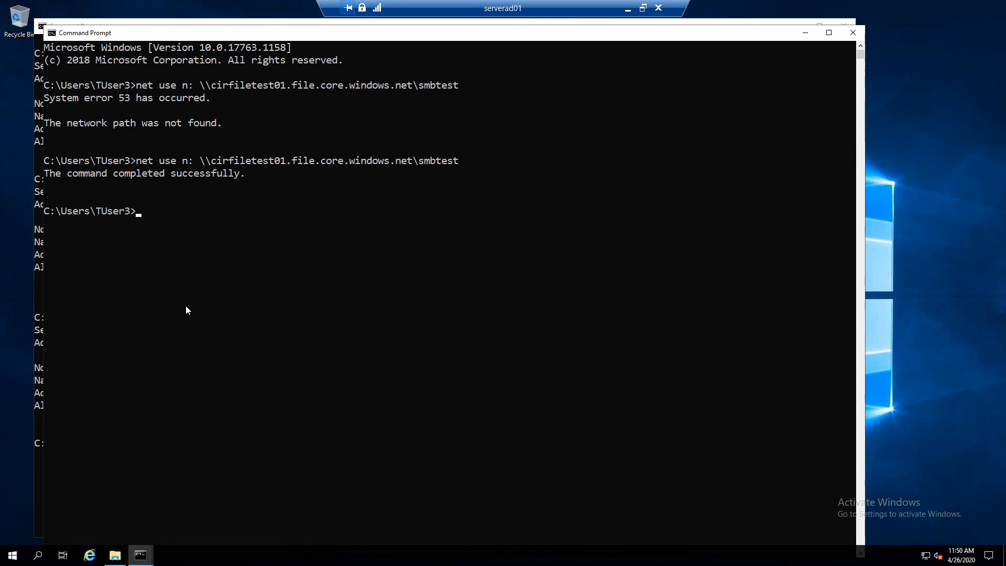
pyautogui.write('ipconfig')
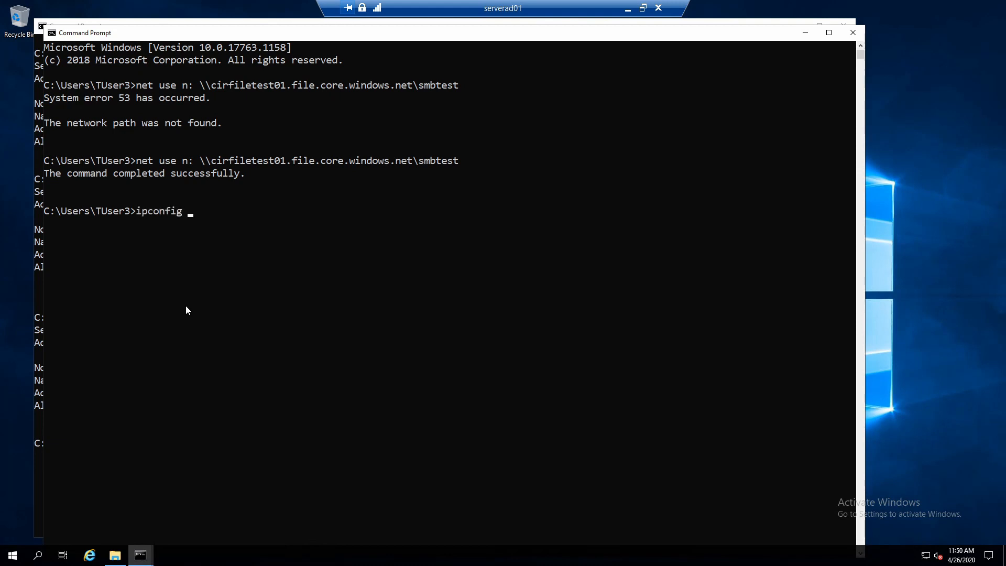